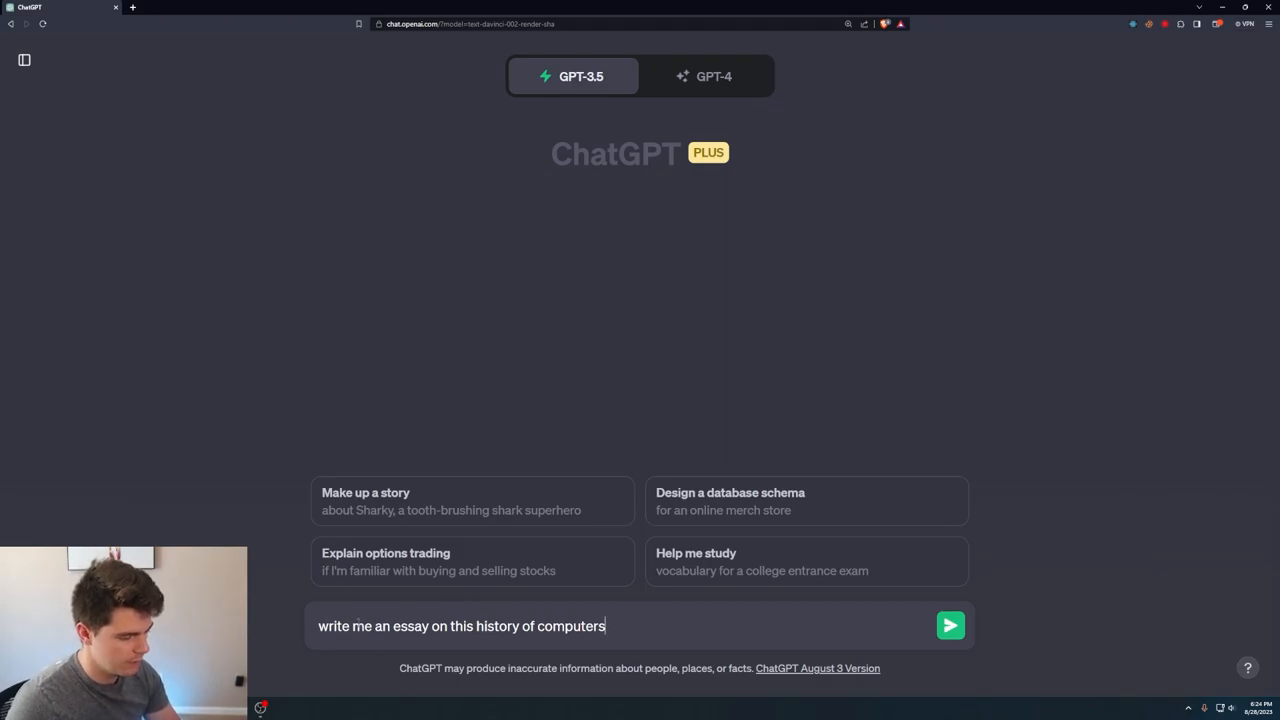
mouse_move(688, 422)
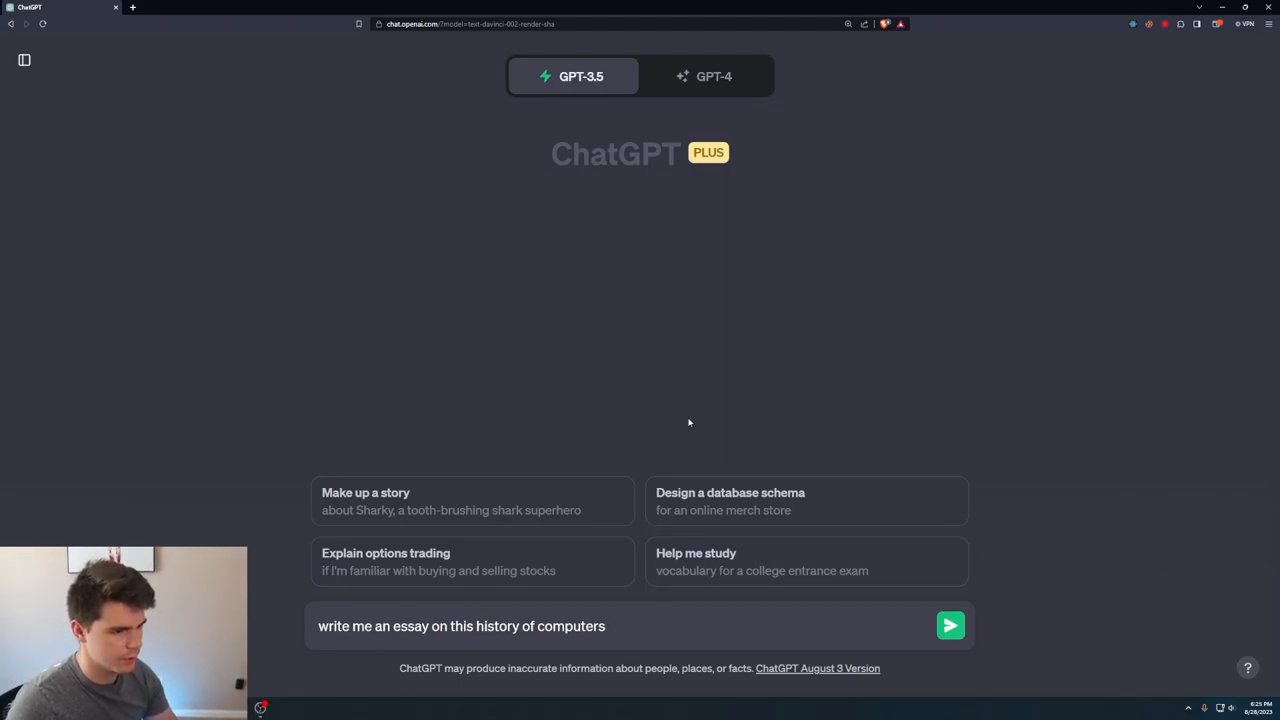
- Request an essay on the history of computers, then ask for a more formal rewrite
left_click(950, 625)
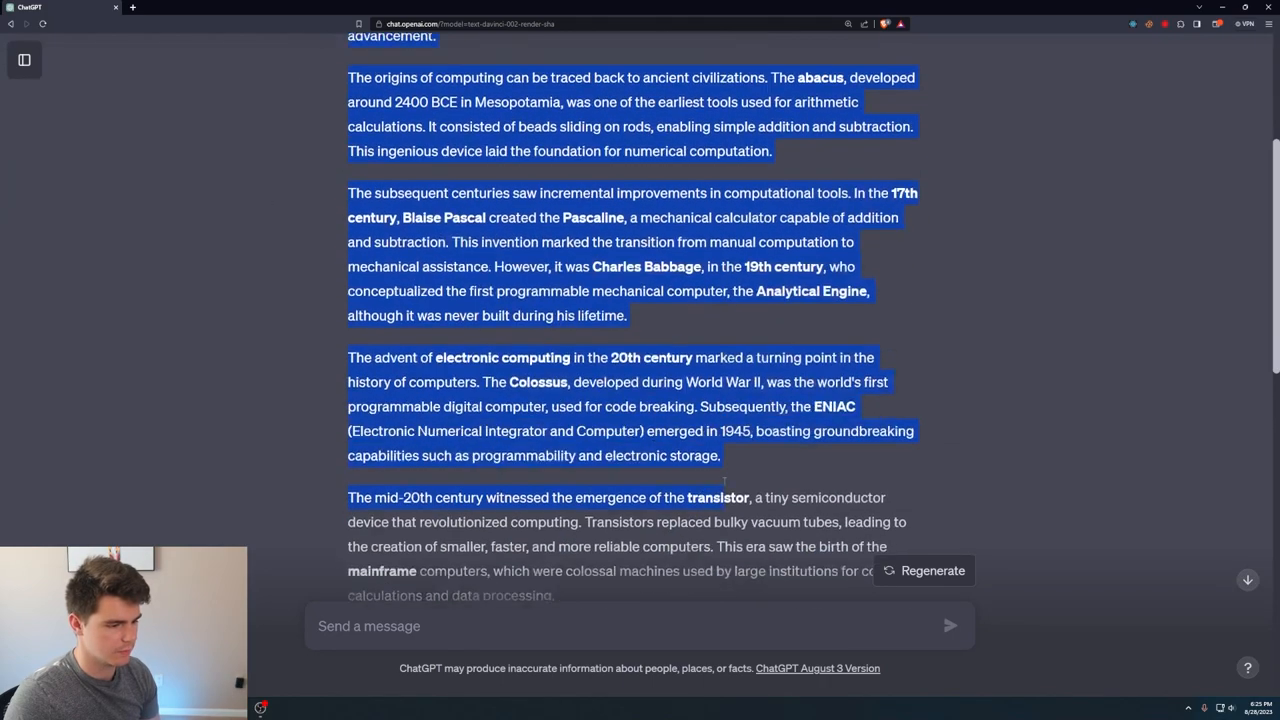
scroll("down", 3)
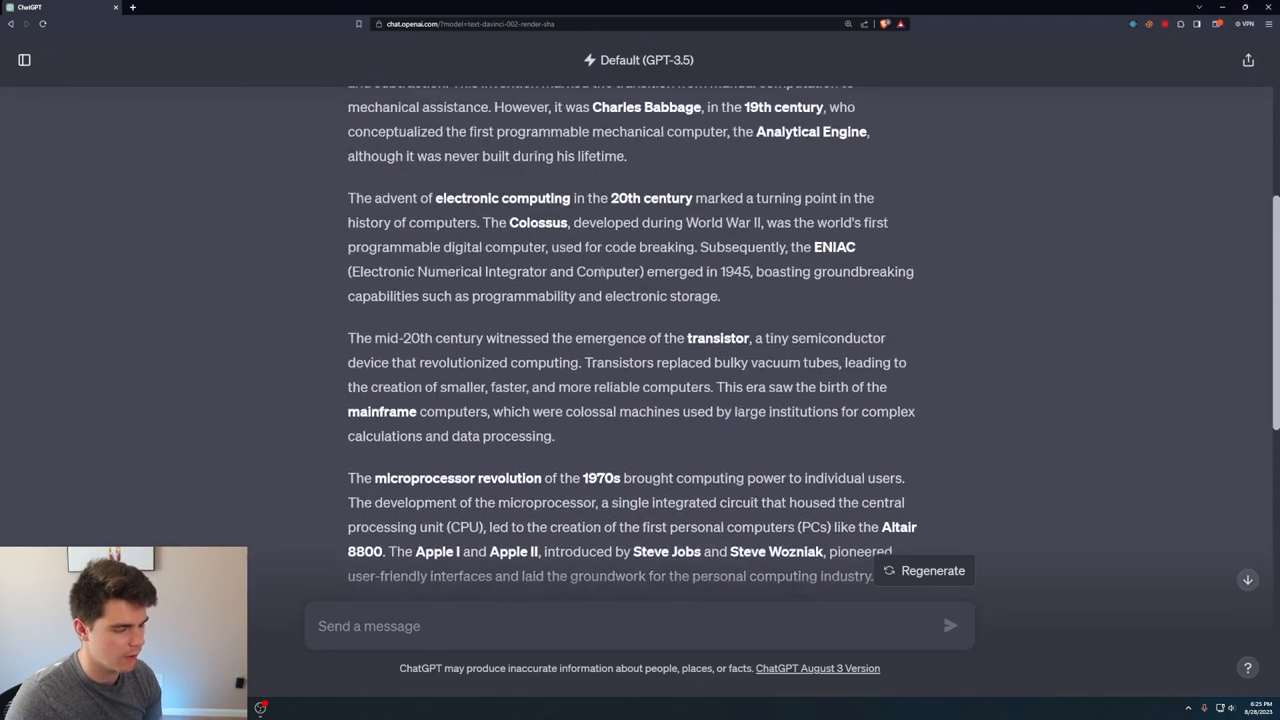
type("rewrite this and make")
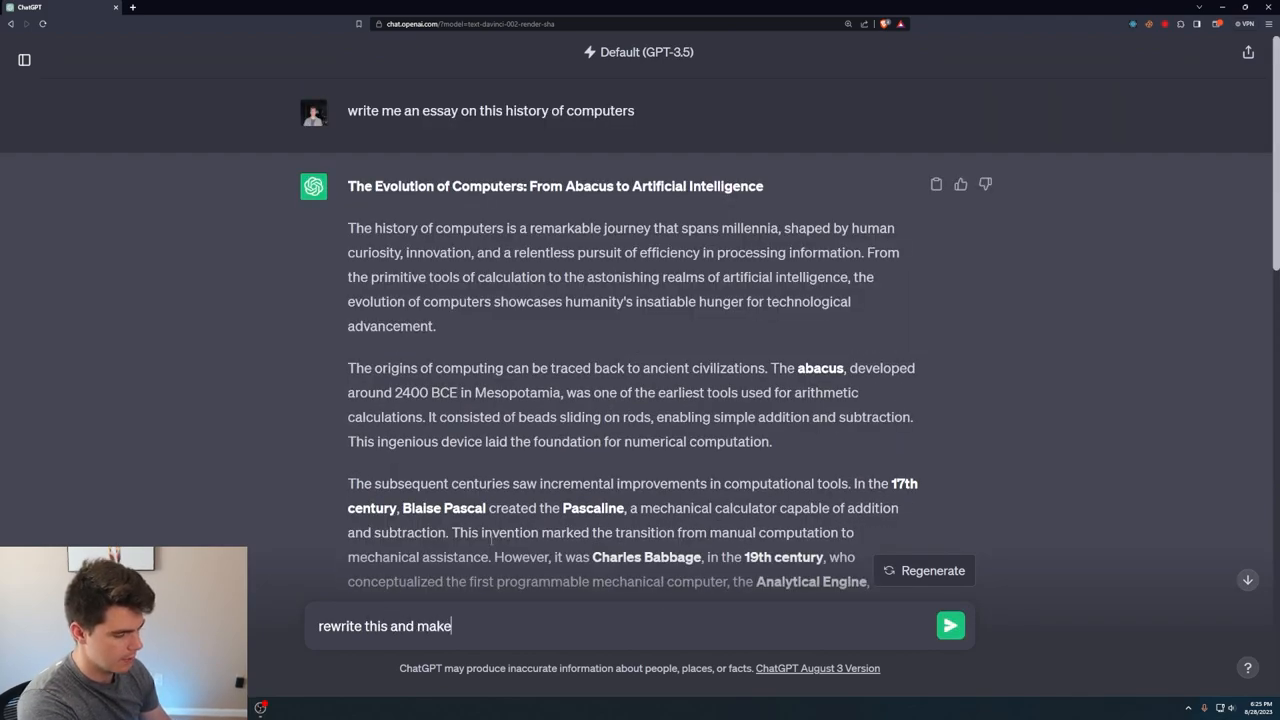
left_click(949, 625)
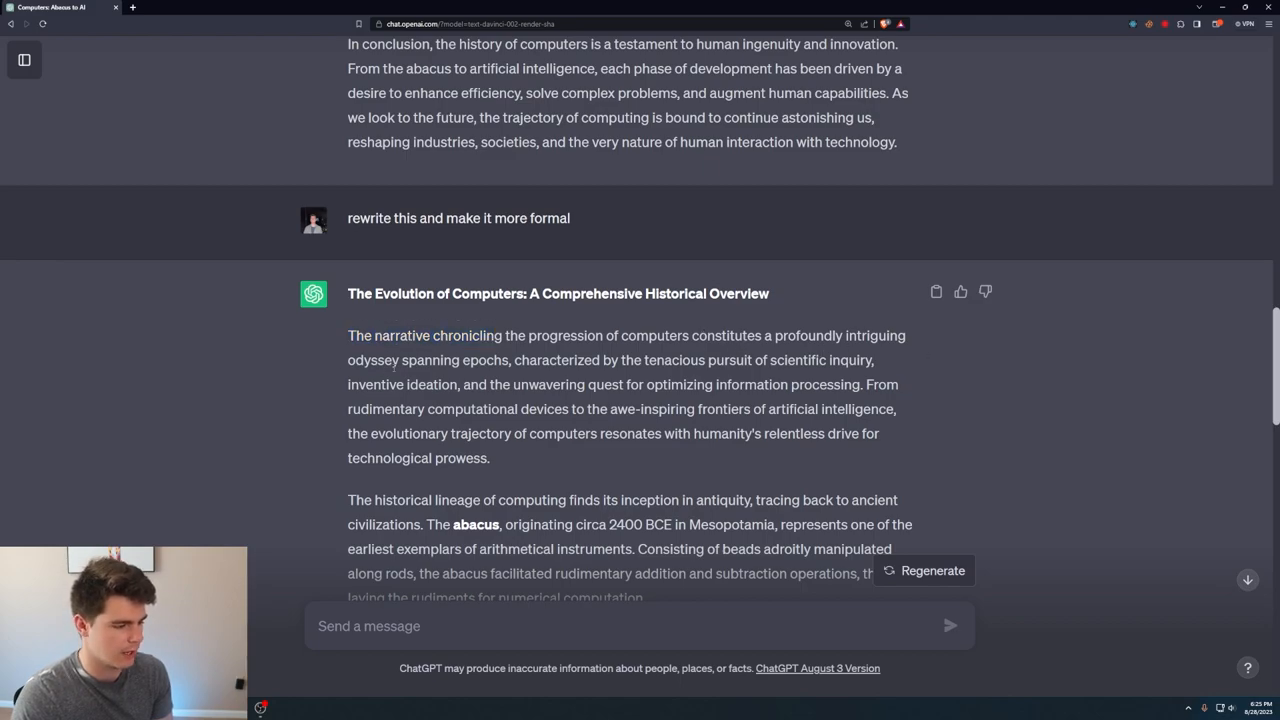
scroll("up", 3)
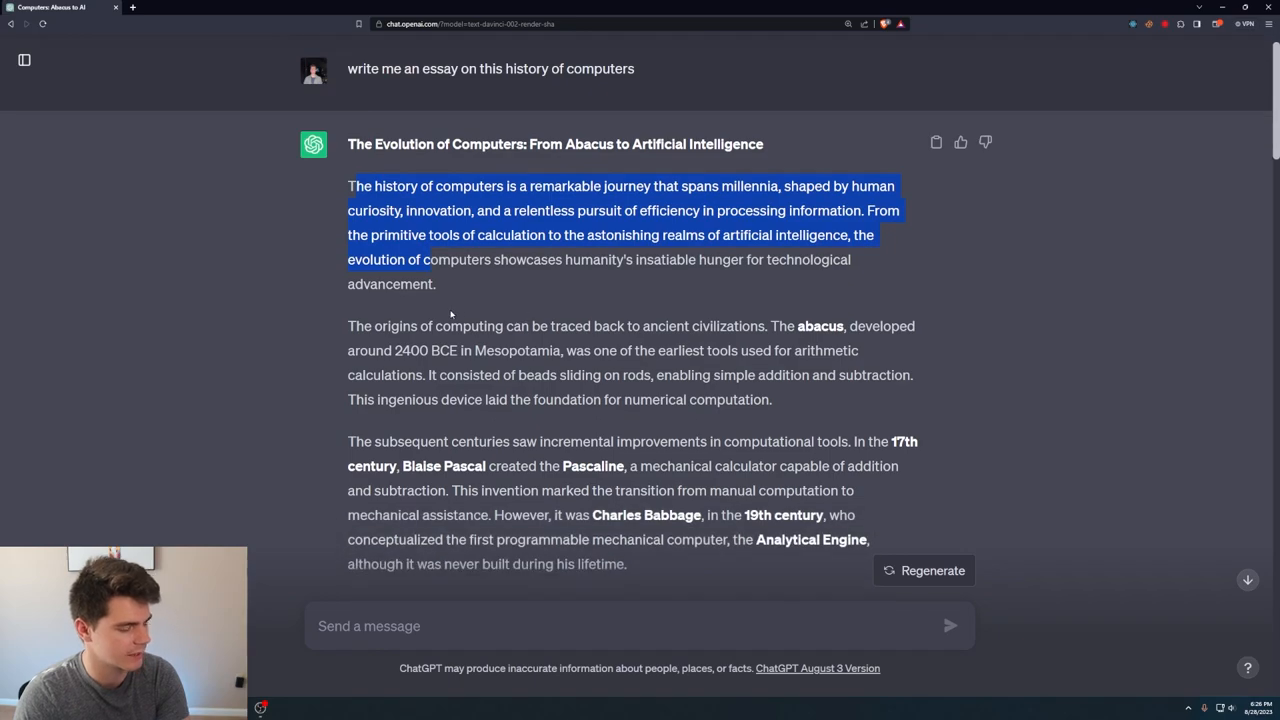
- Send 'formalize the original response to sound professional' for the computer essay
left_click(923, 570)
type("formalize the original response to sound professional")
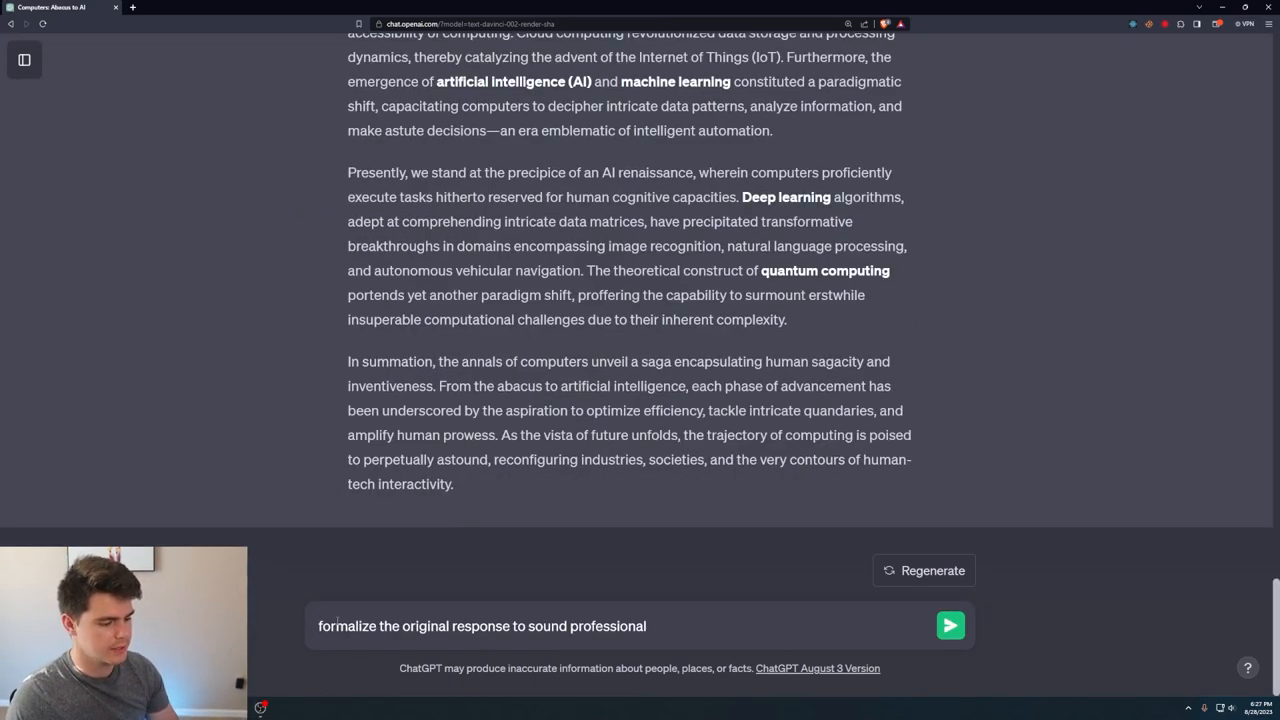
left_click(949, 625)
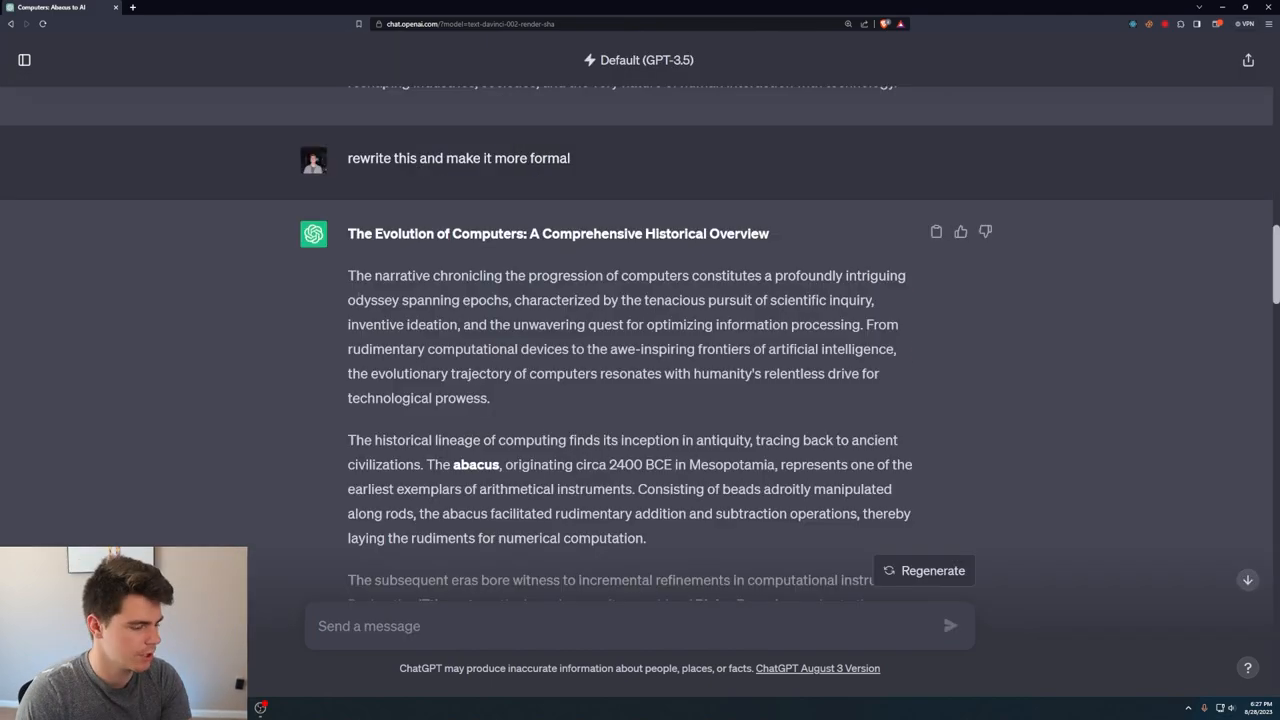
left_click_drag(348, 275, 490, 397)
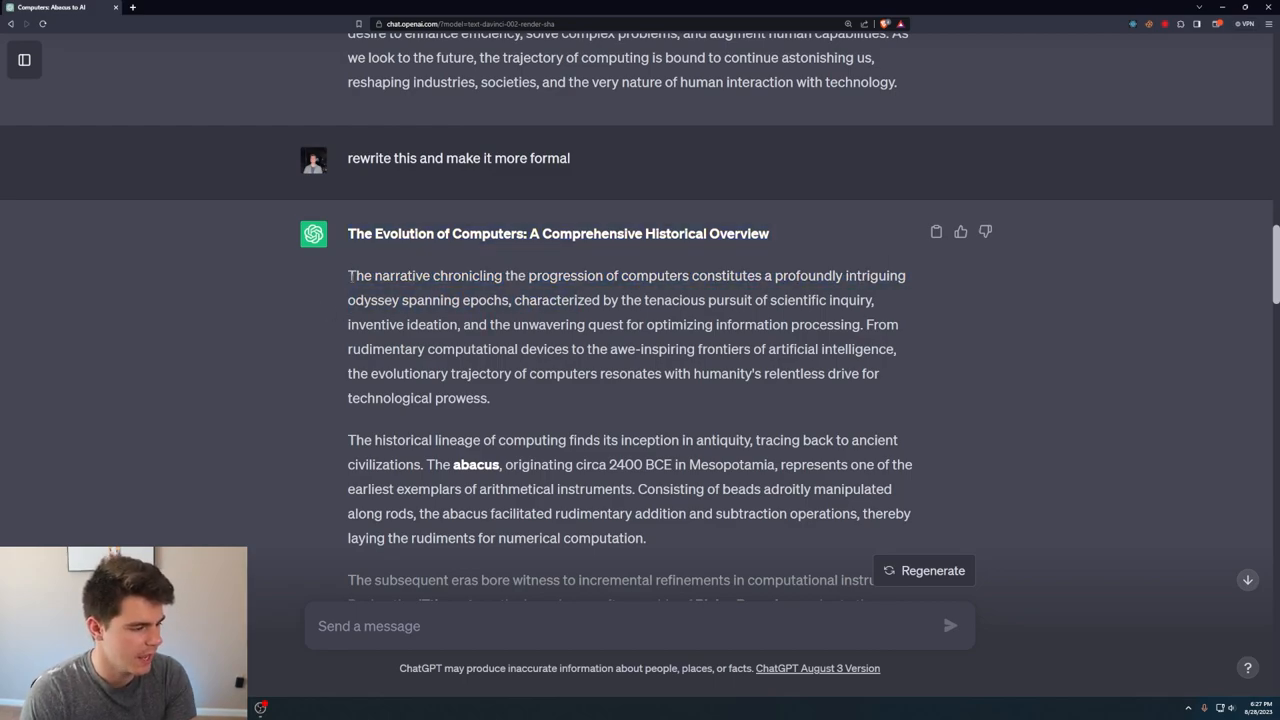
- Highlight and scroll through the professional rewrite to compare it with the formal one
left_click_drag(348, 275, 898, 275)
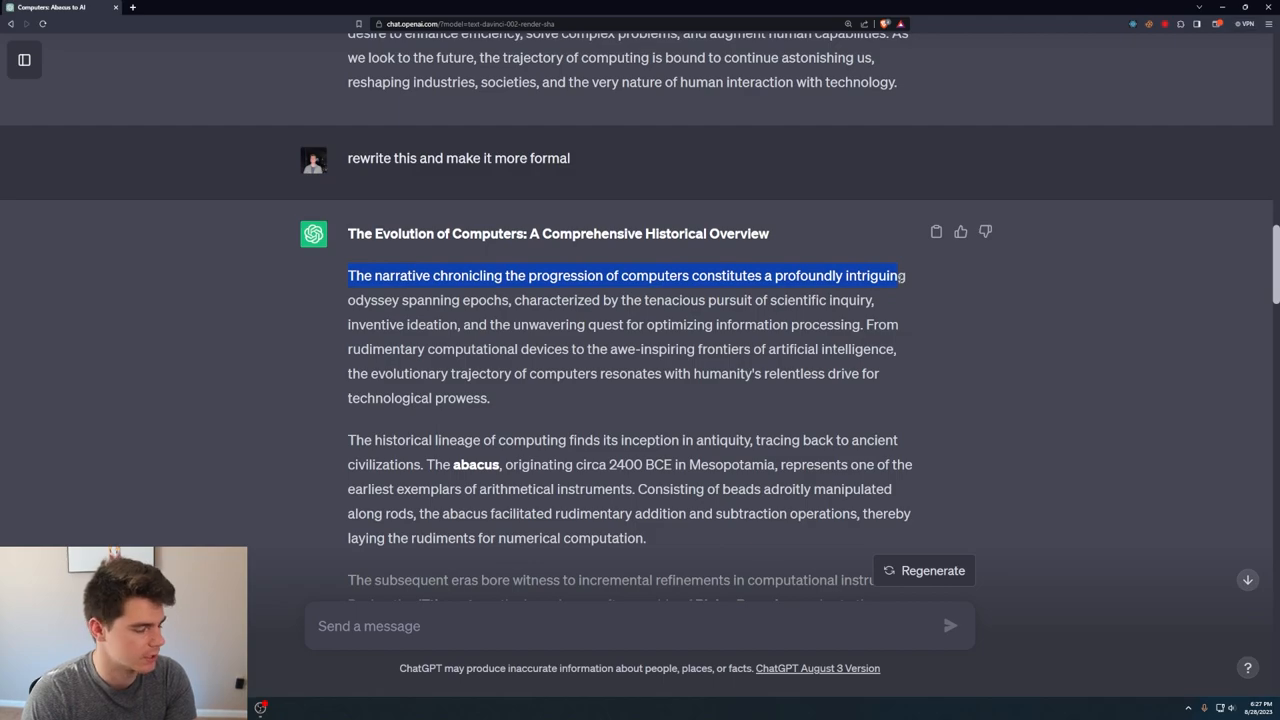
left_click(450, 258)
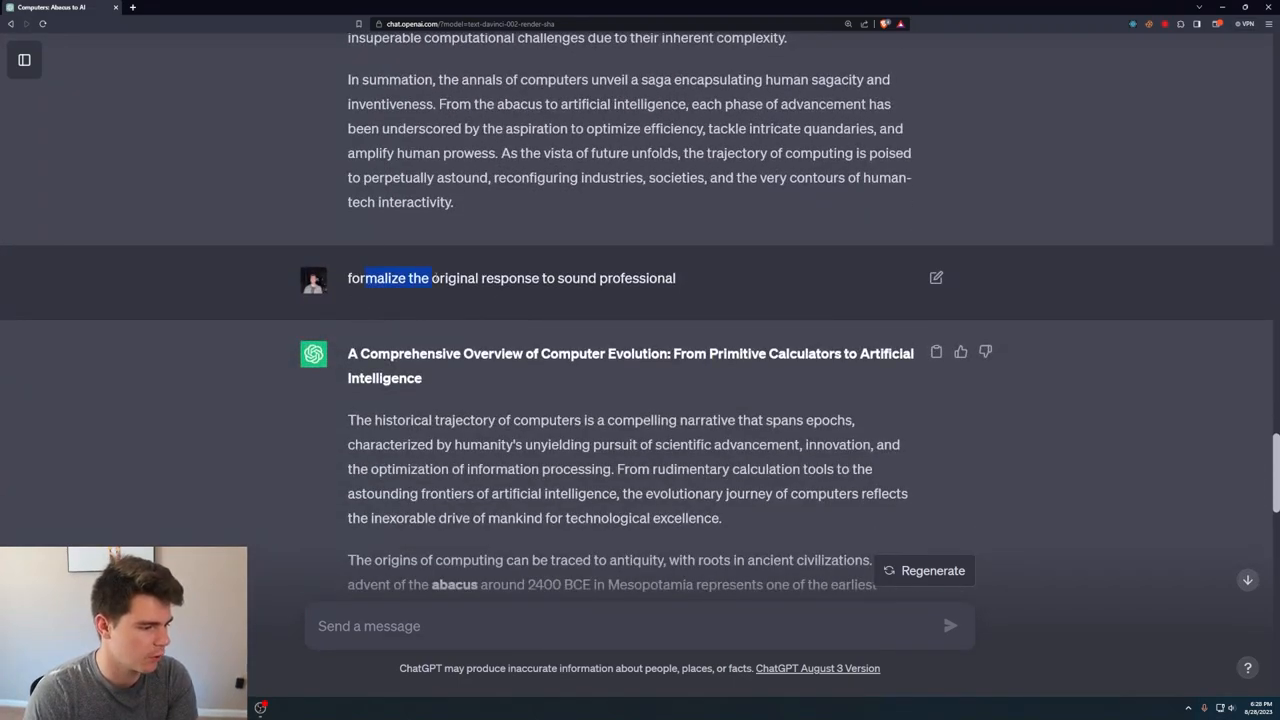
scroll("down", 3)
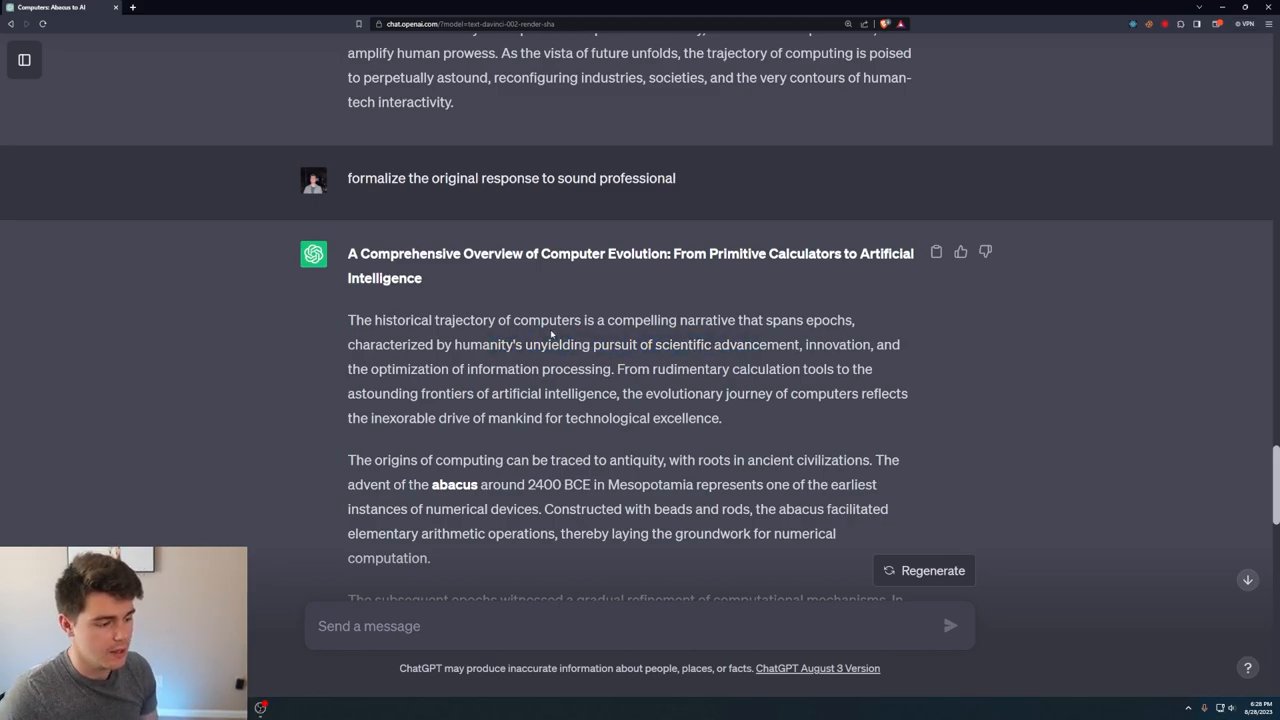
left_click_drag(348, 320, 633, 368)
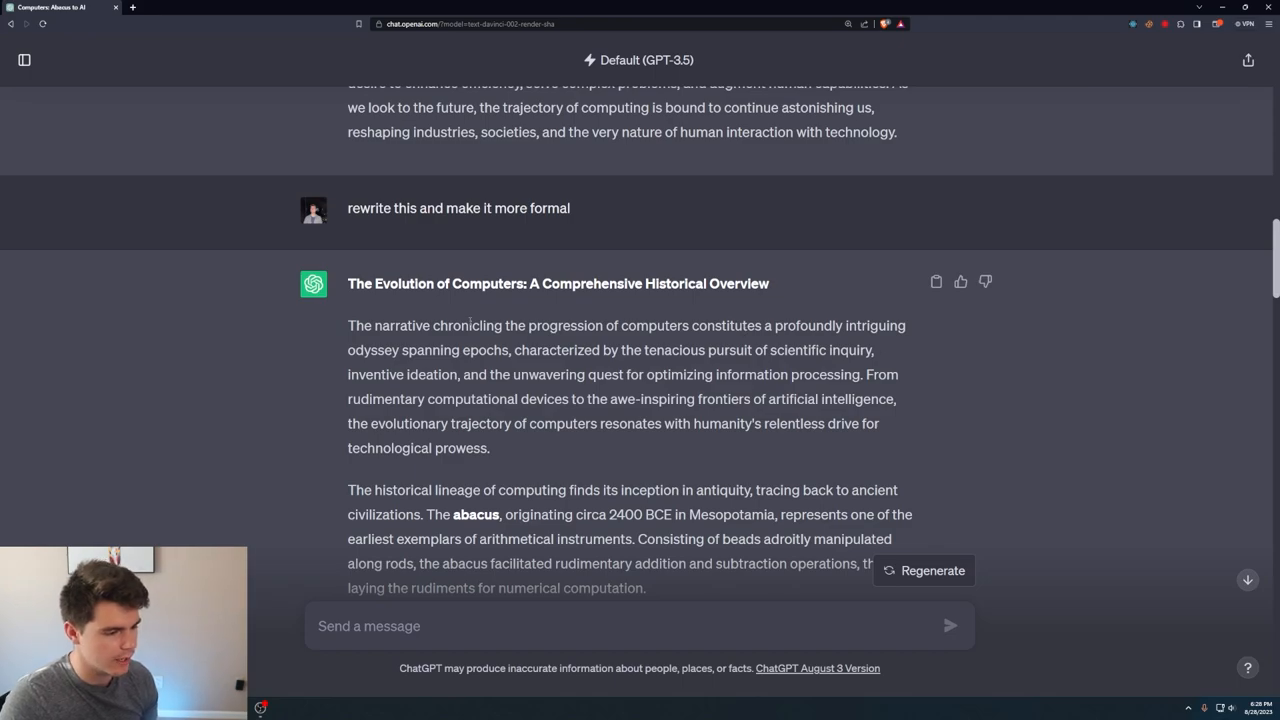
scroll("down", 3)
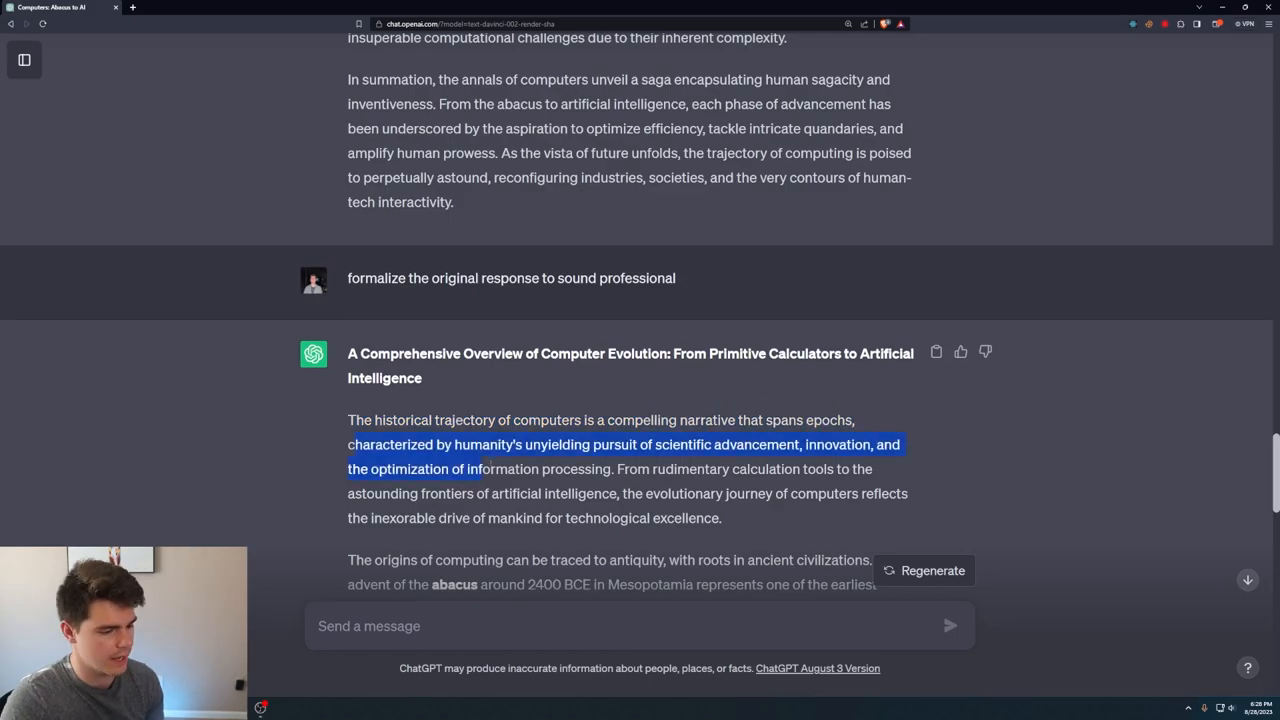
scroll("down", 3)
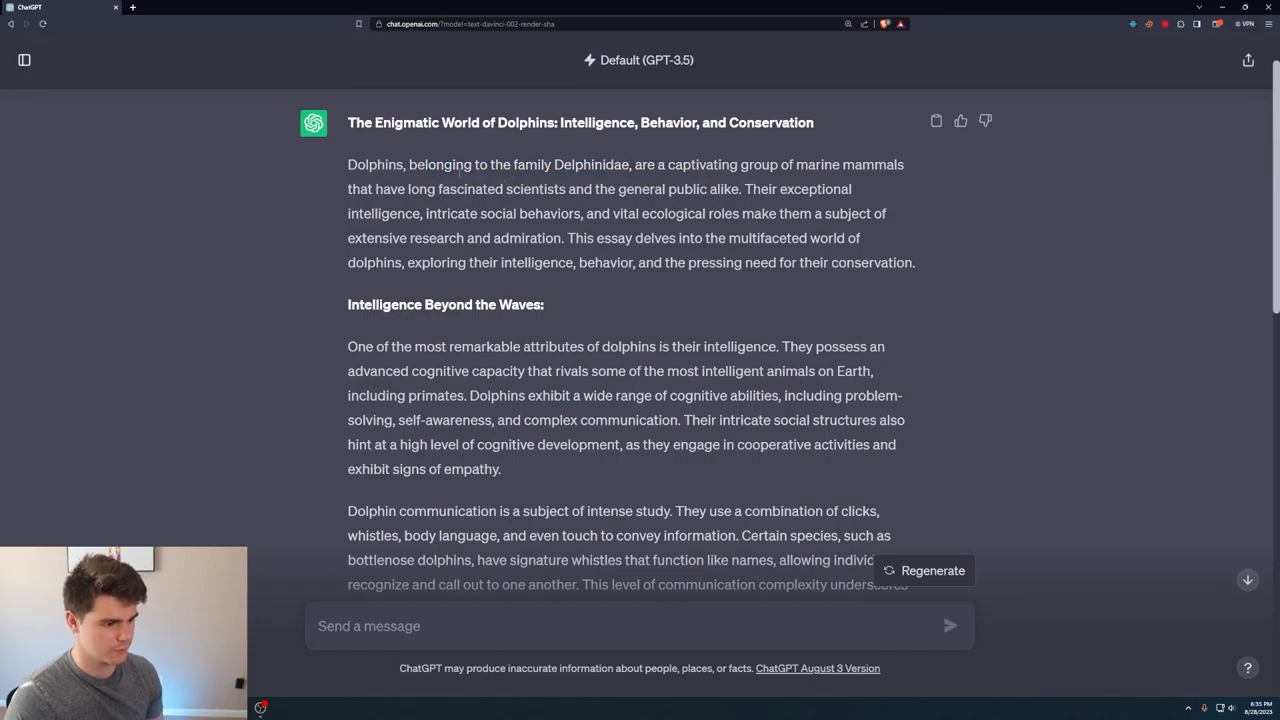
- Review the kids dolphin summary, highlighting its request wording, opening lines and kid-appeal phrase
scroll("down", 3)
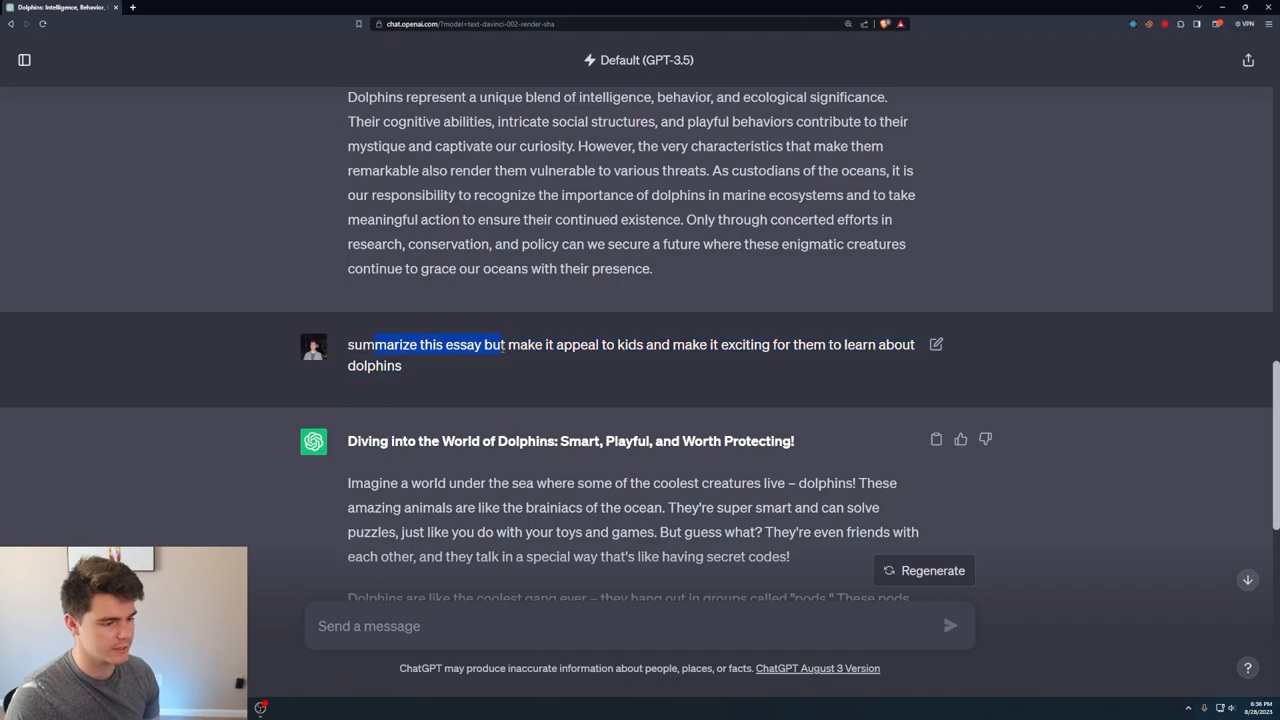
left_click_drag(505, 344, 760, 344)
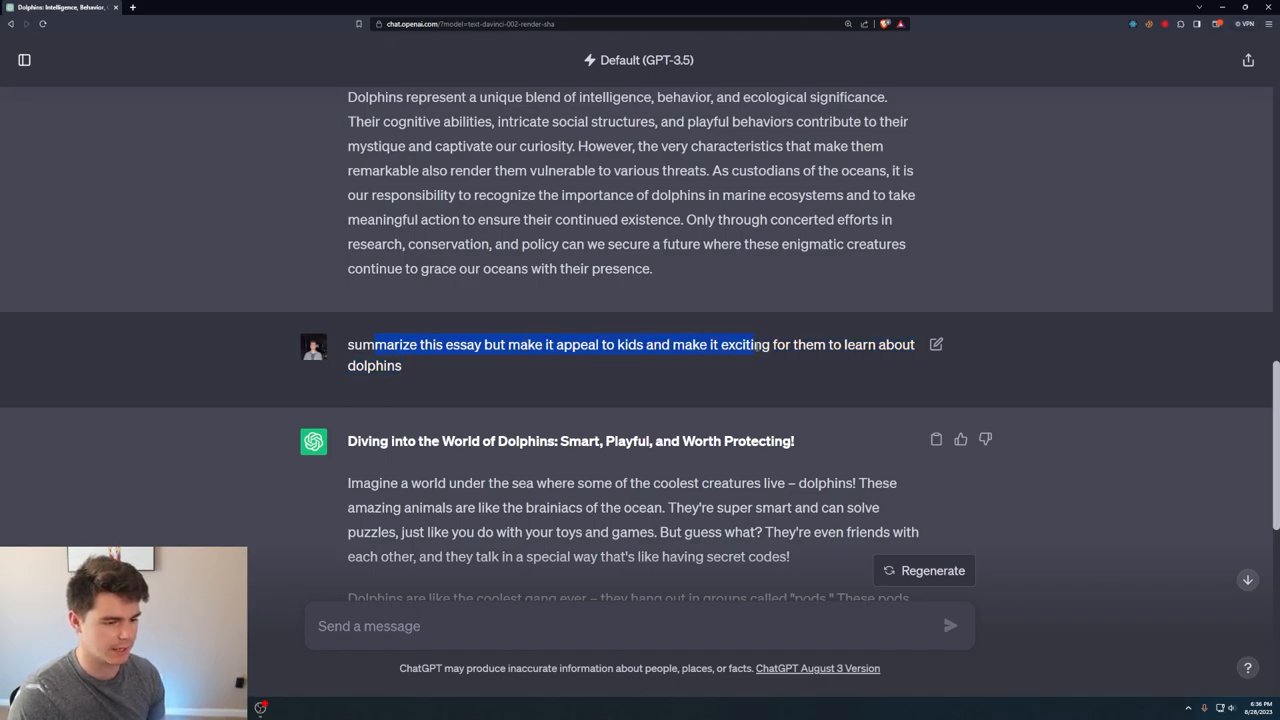
scroll("down", 3)
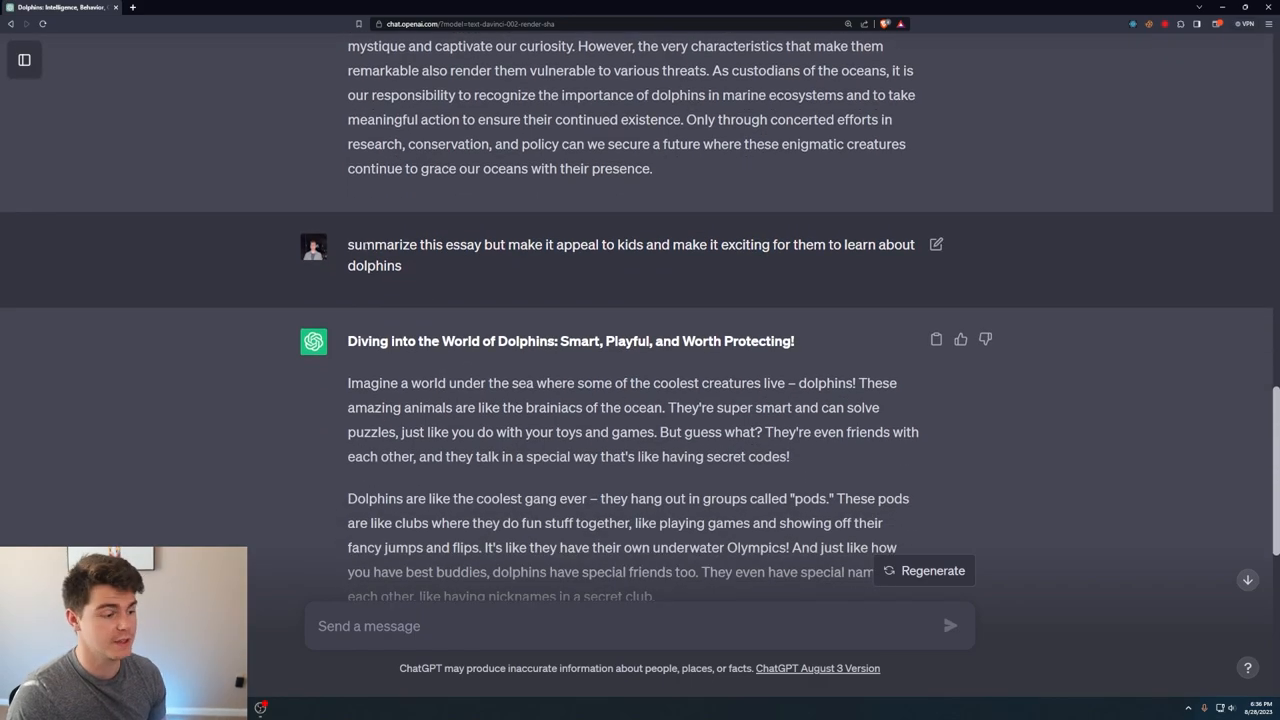
left_click_drag(347, 244, 495, 244)
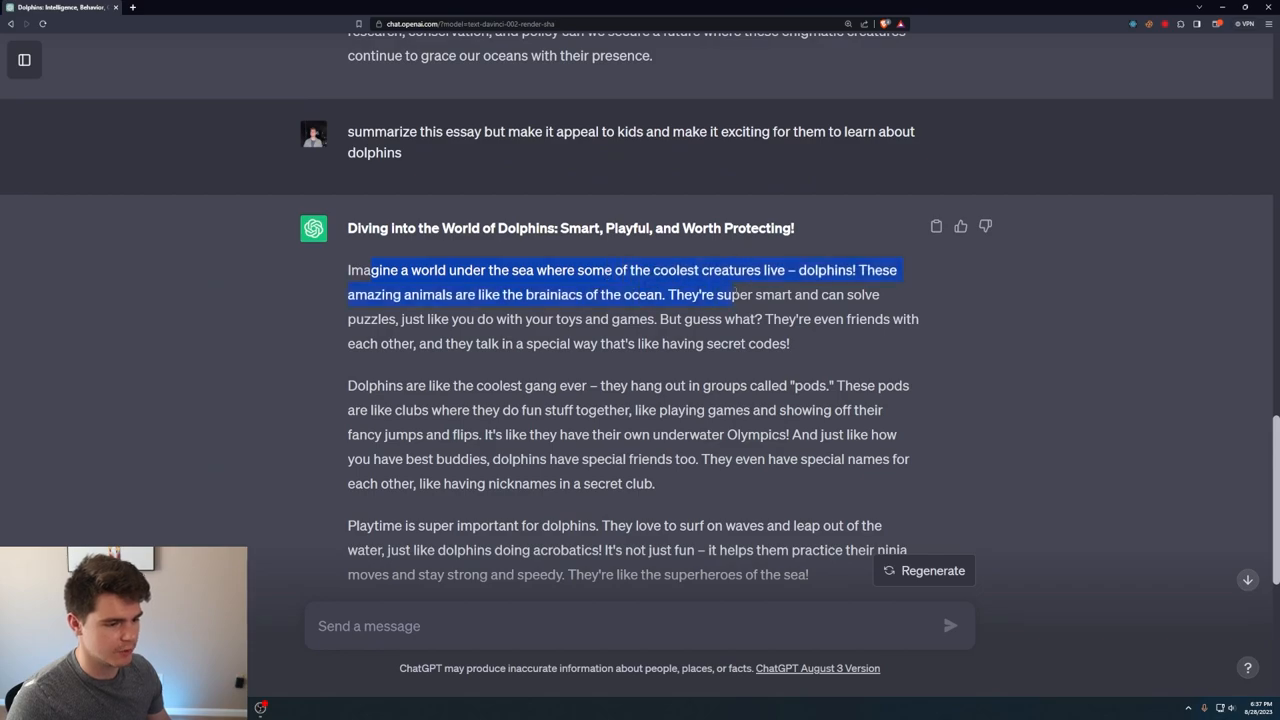
left_click_drag(730, 294, 795, 318)
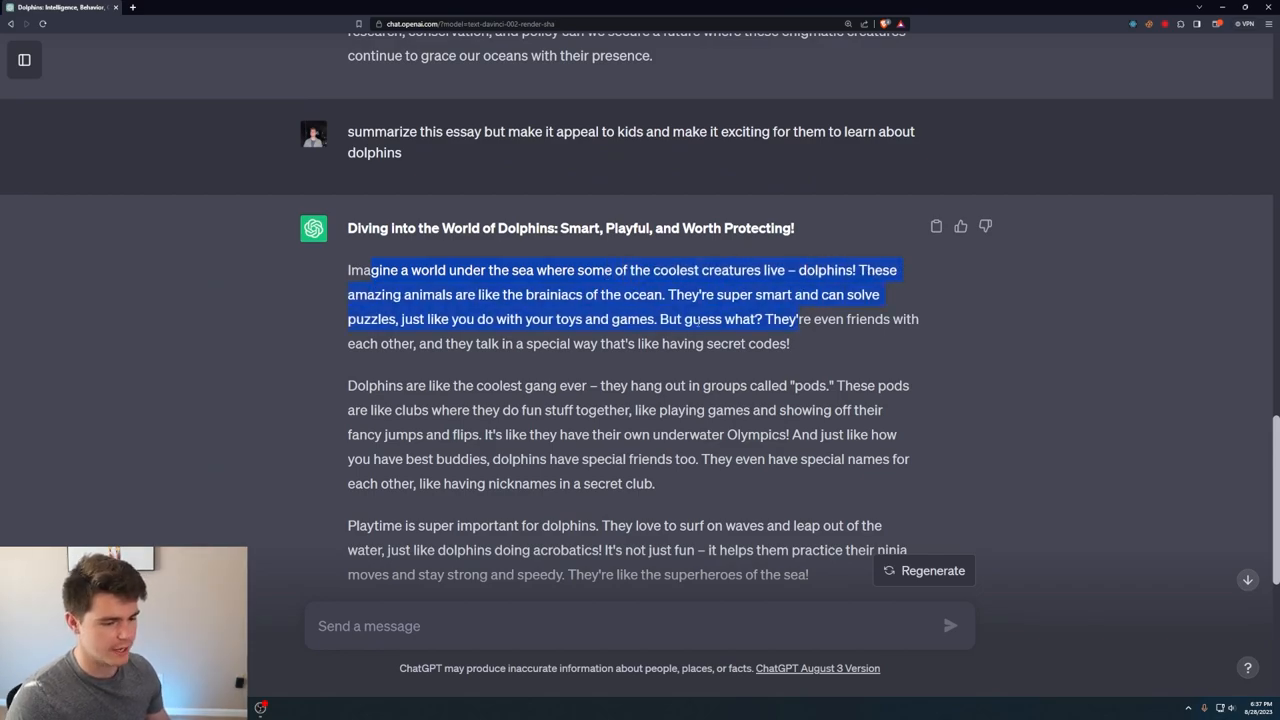
left_click(790, 349)
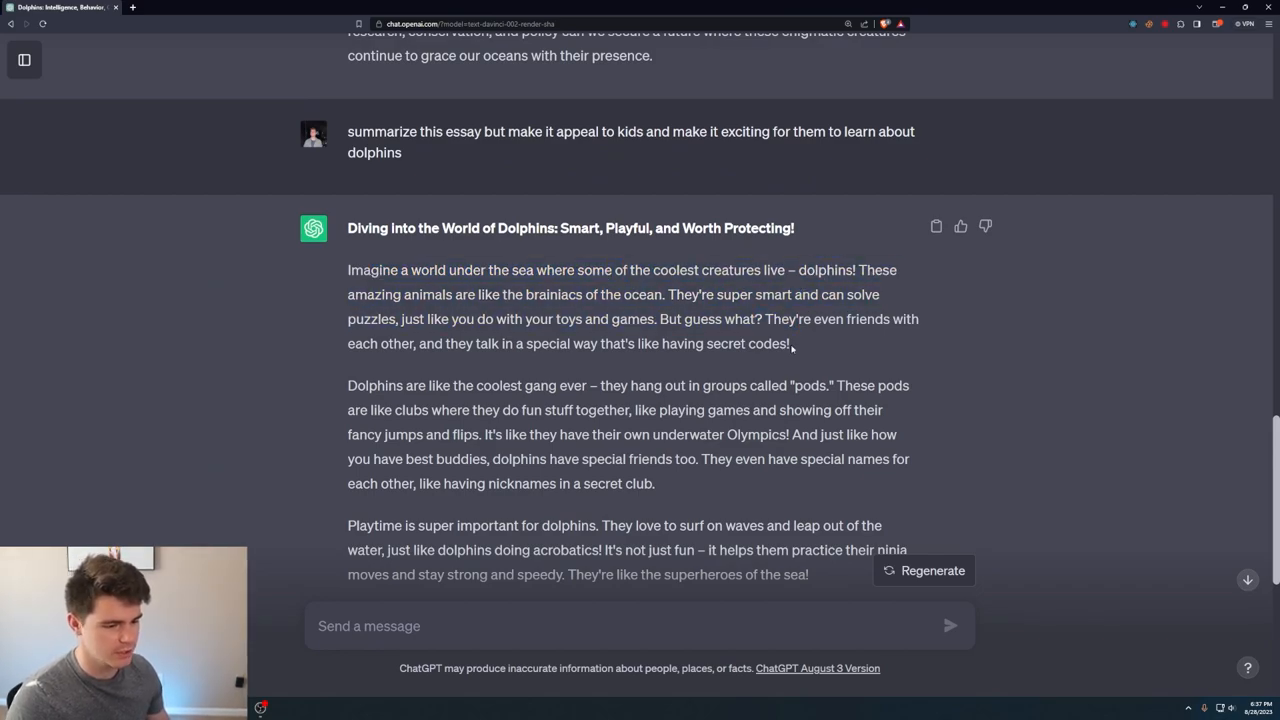
scroll("down", 3)
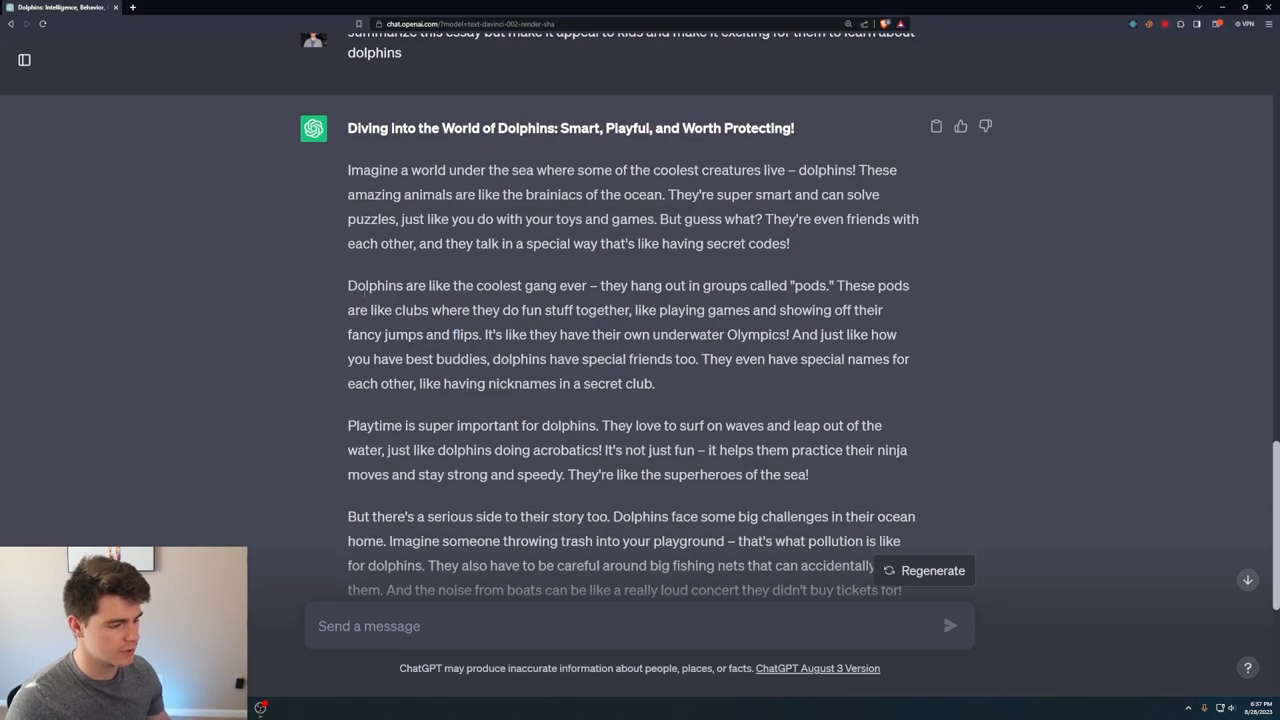
double_click(493, 285)
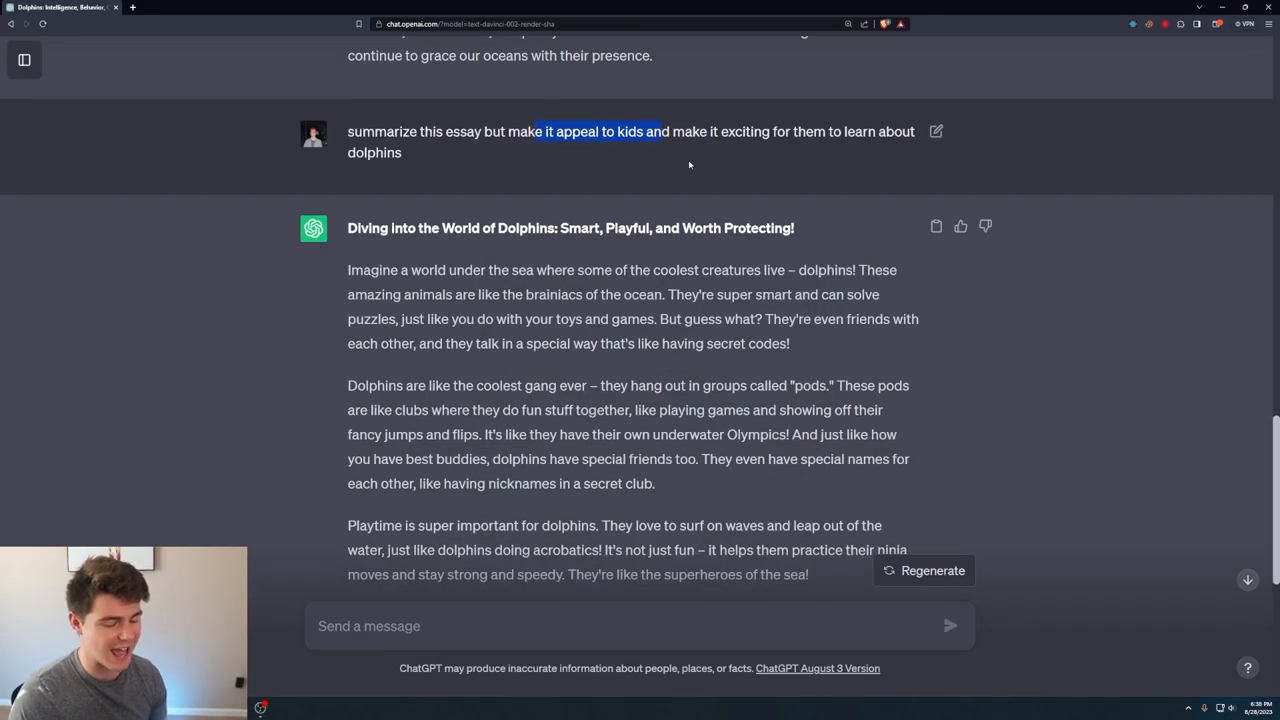
scroll("down", 3)
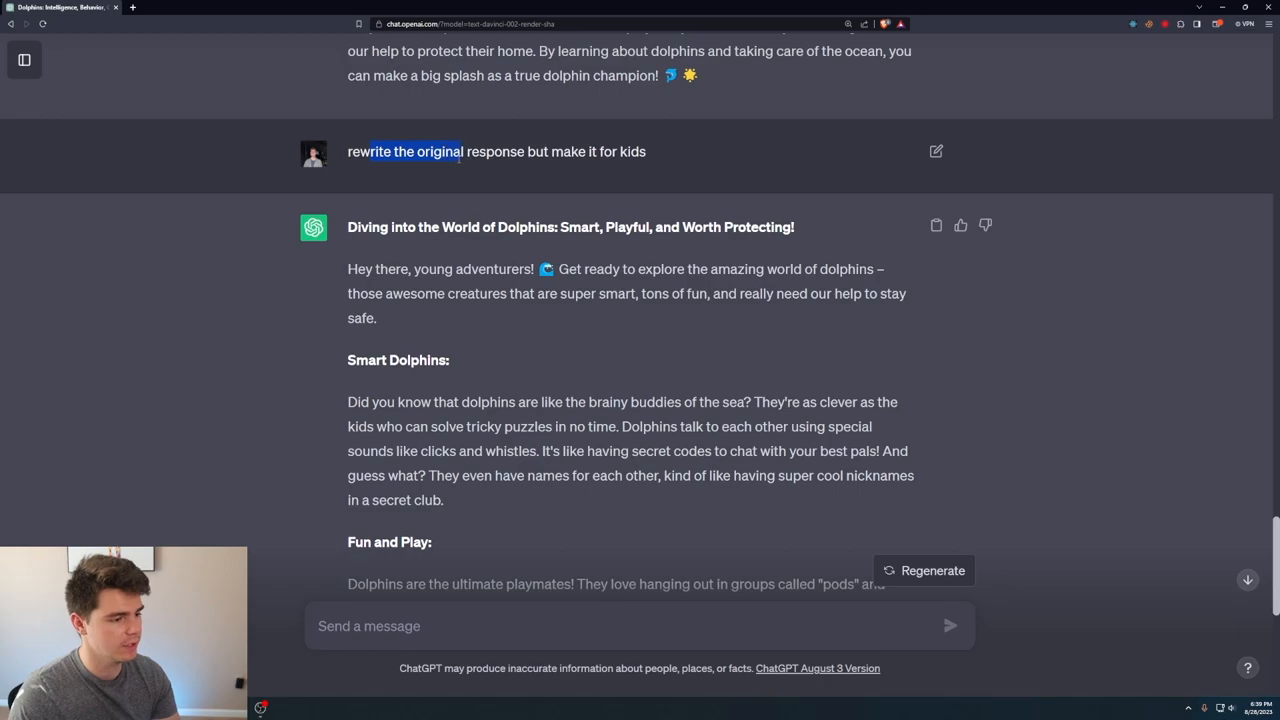
scroll("down", 3)
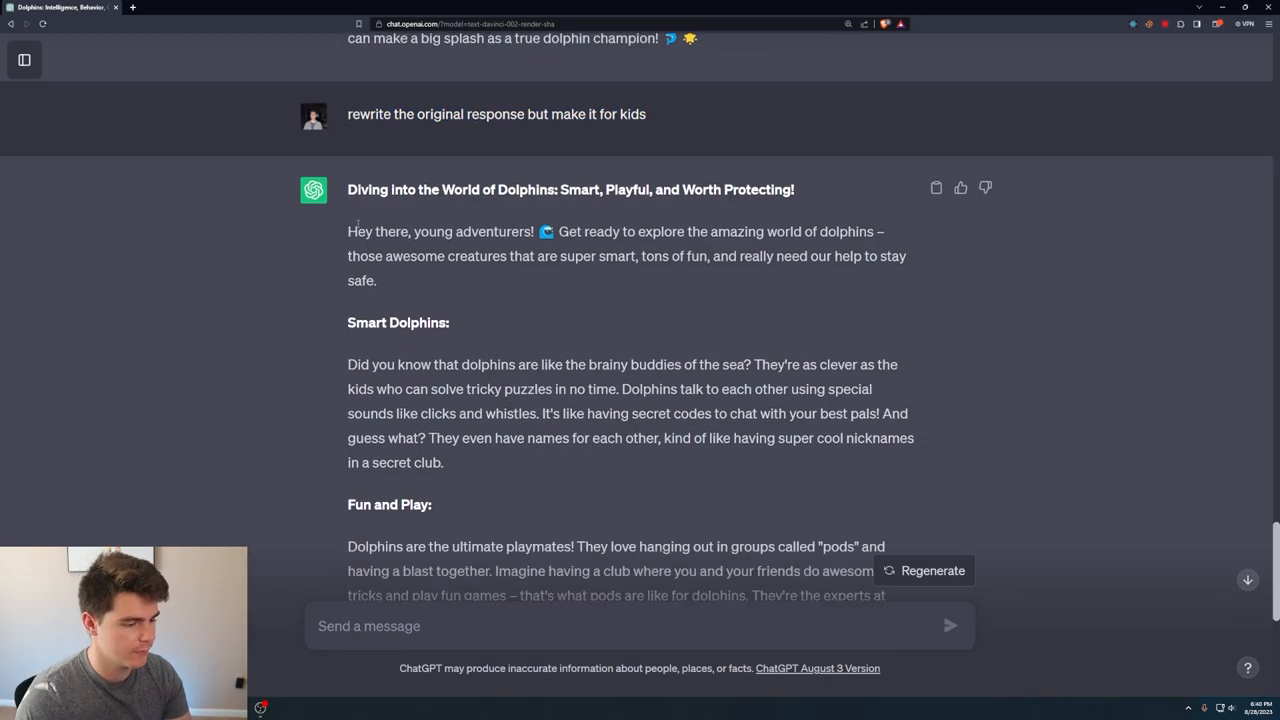
left_click_drag(348, 231, 377, 280)
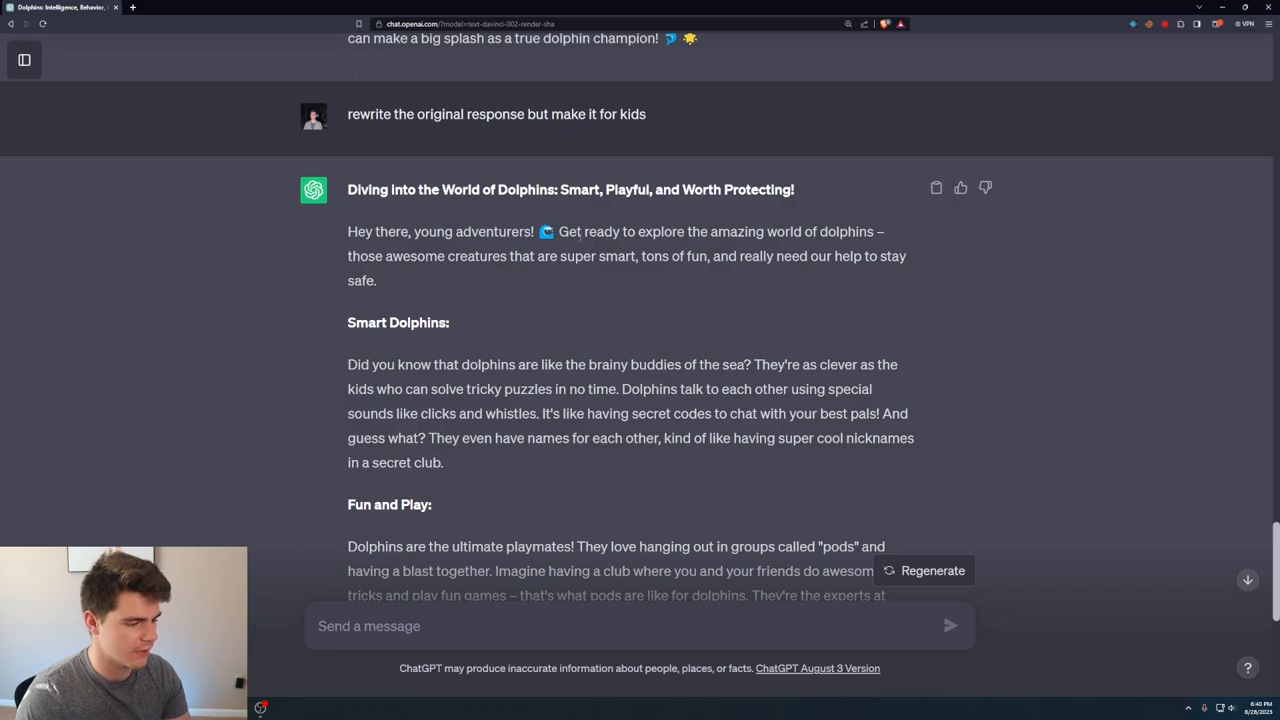
left_click_drag(584, 231, 575, 256)
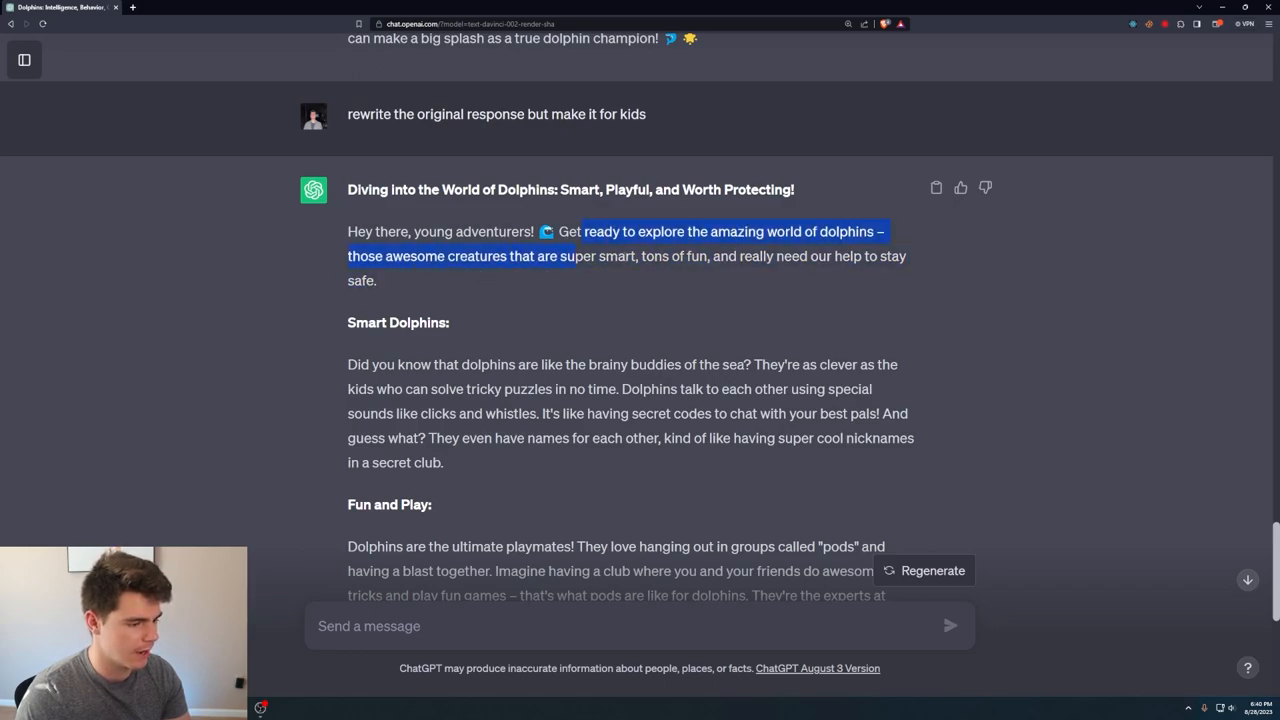
left_click(387, 309)
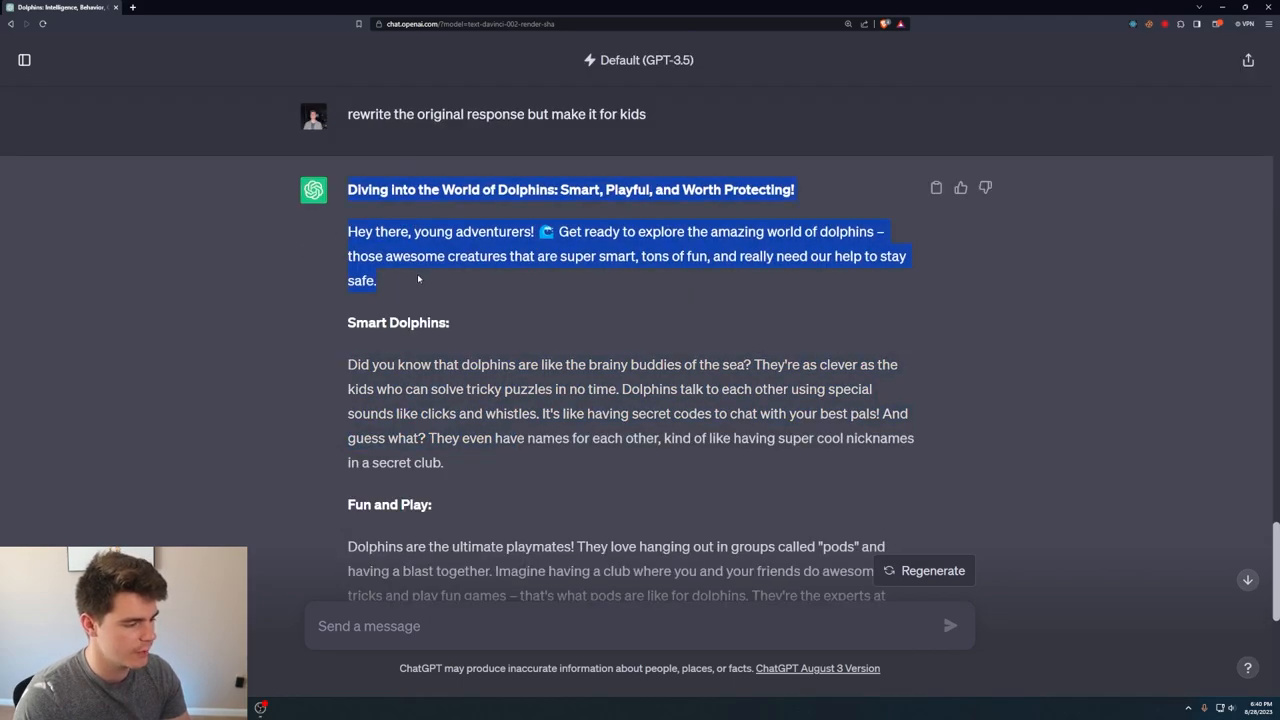
scroll("down", 3)
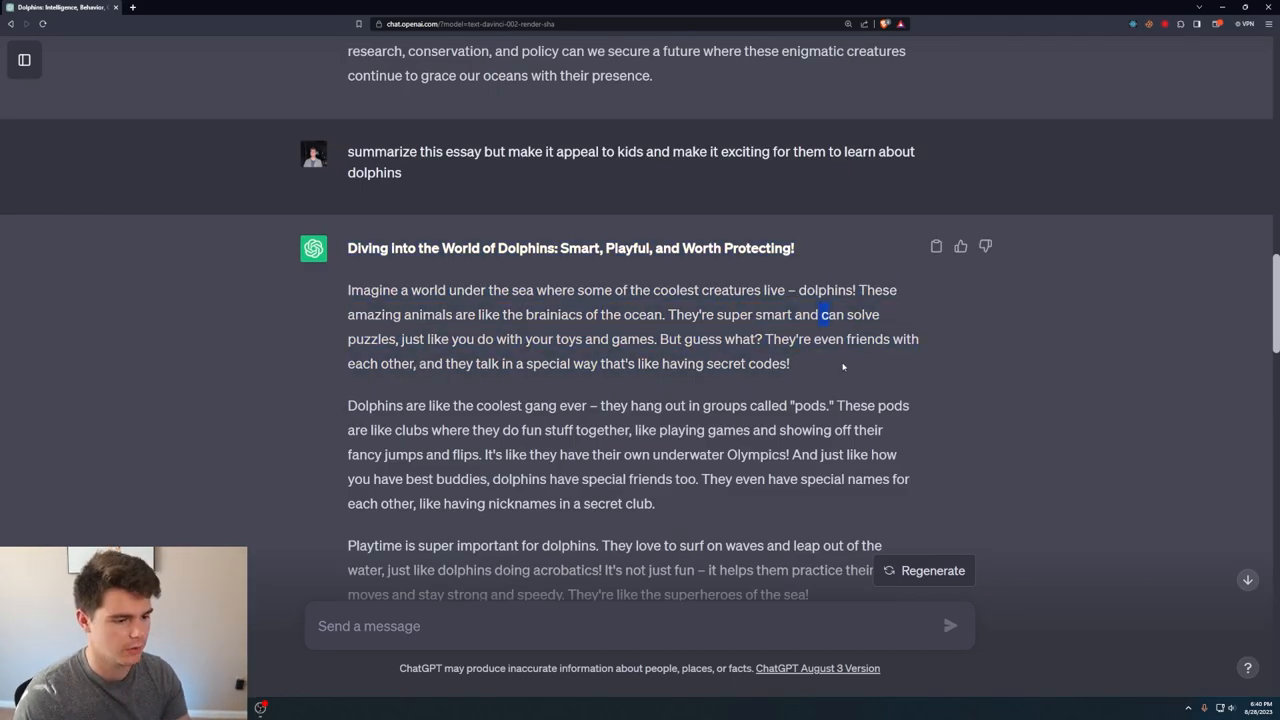
left_click_drag(348, 290, 789, 363)
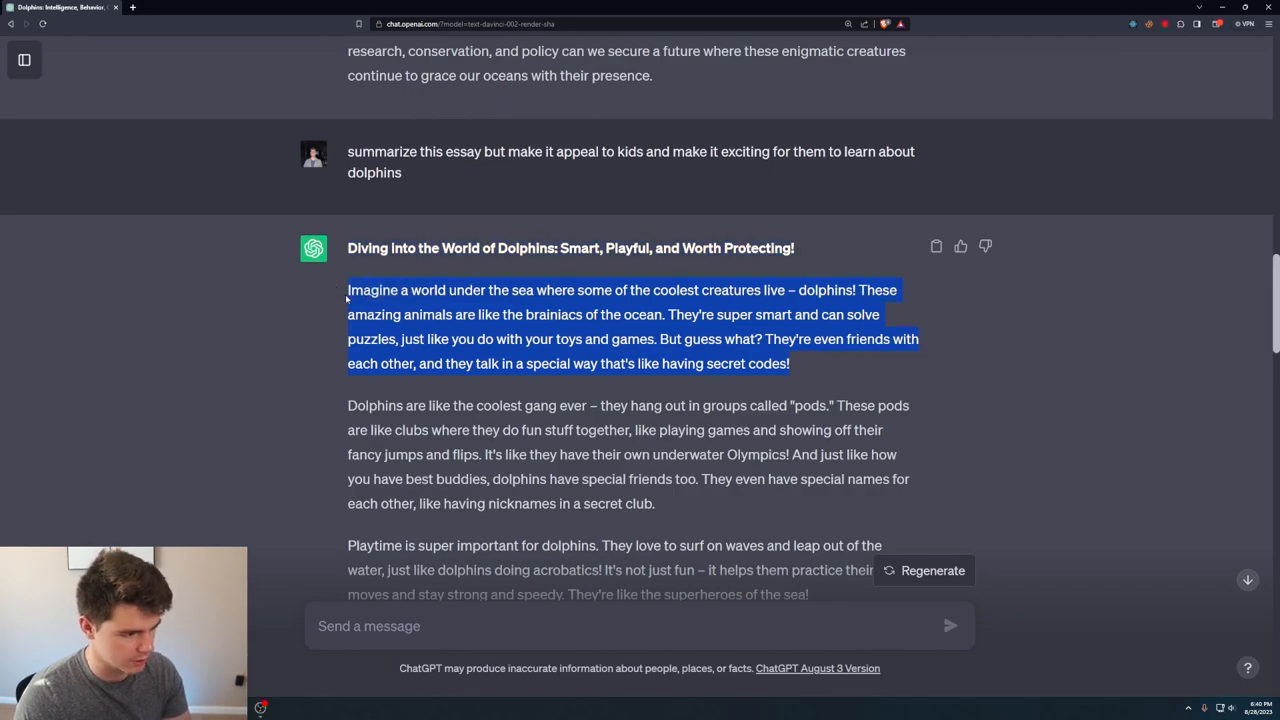
mouse_move(586, 271)
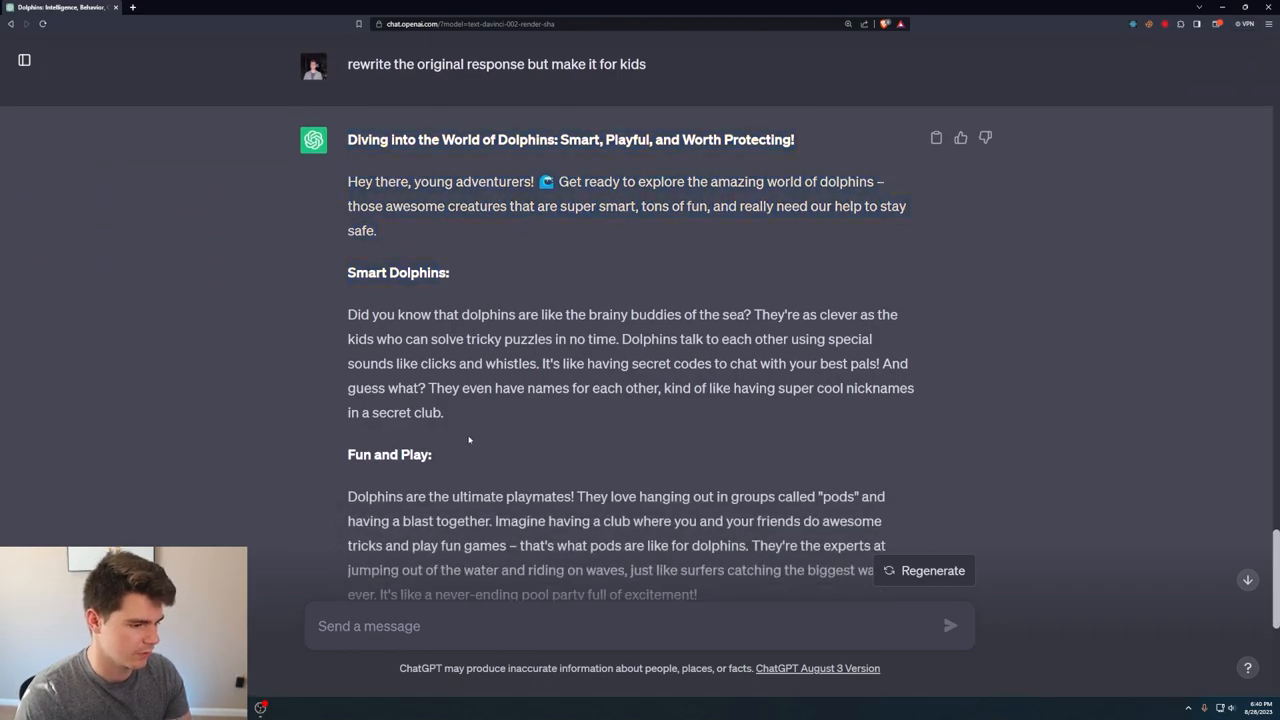
left_click_drag(349, 313, 735, 313)
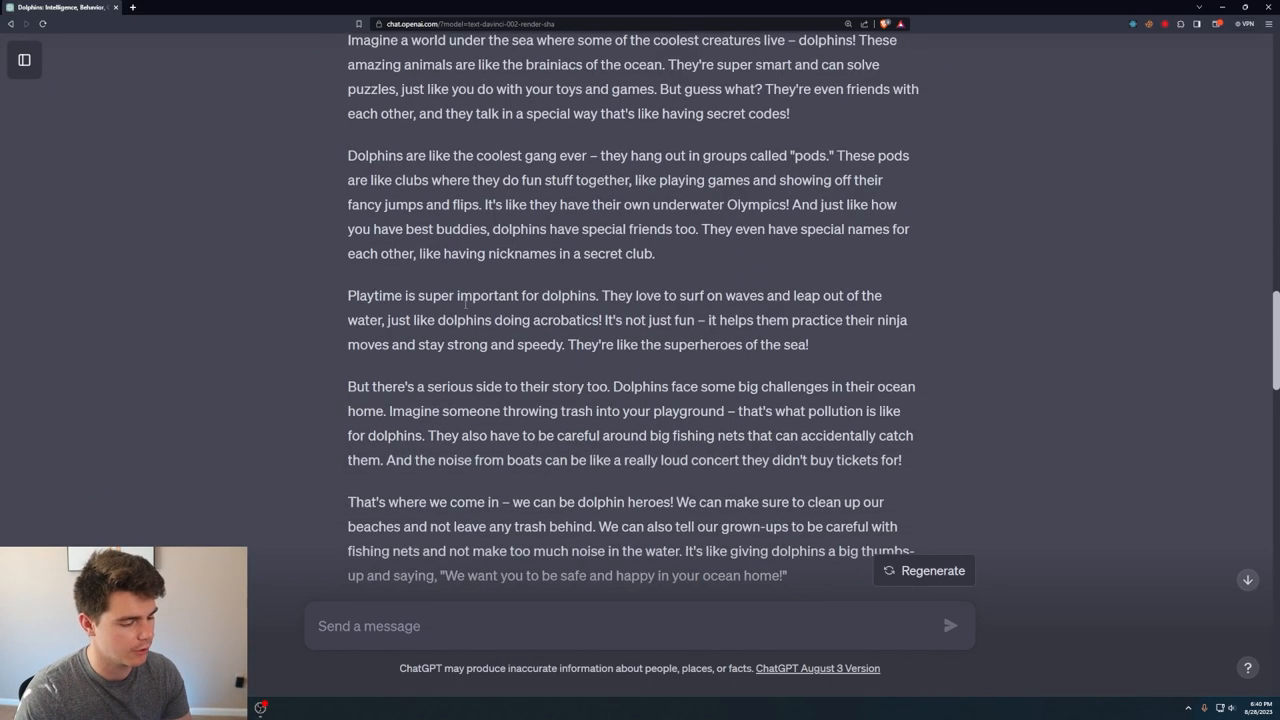
scroll("down", 3)
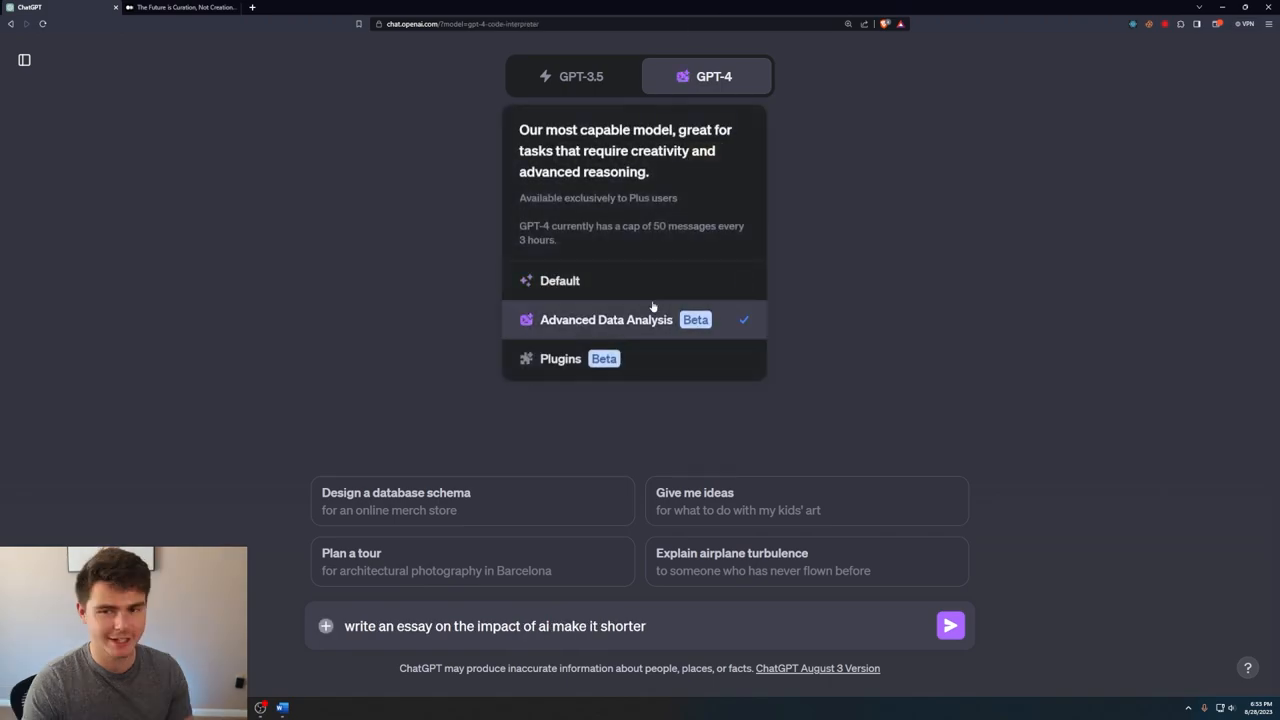
mouse_move(583, 325)
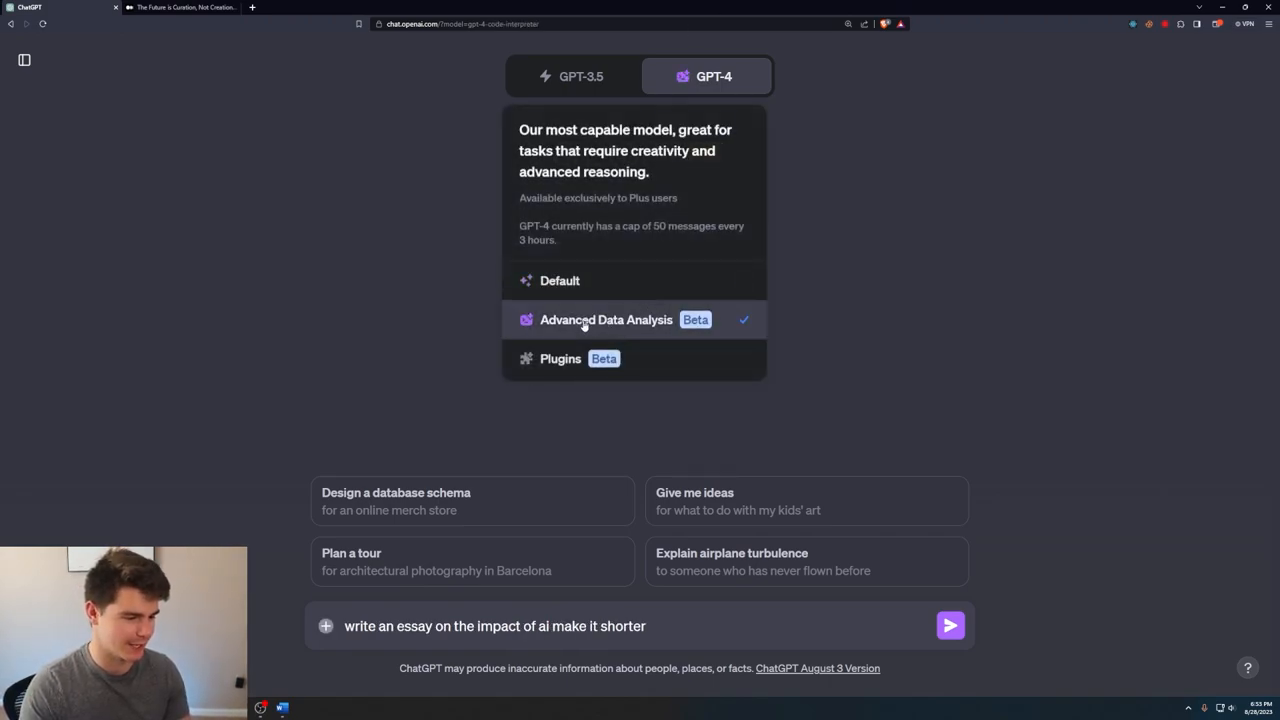
- Switch GPT-4 to Advanced Data Analysis and scroll through the short AI-impact essay
left_click(606, 319)
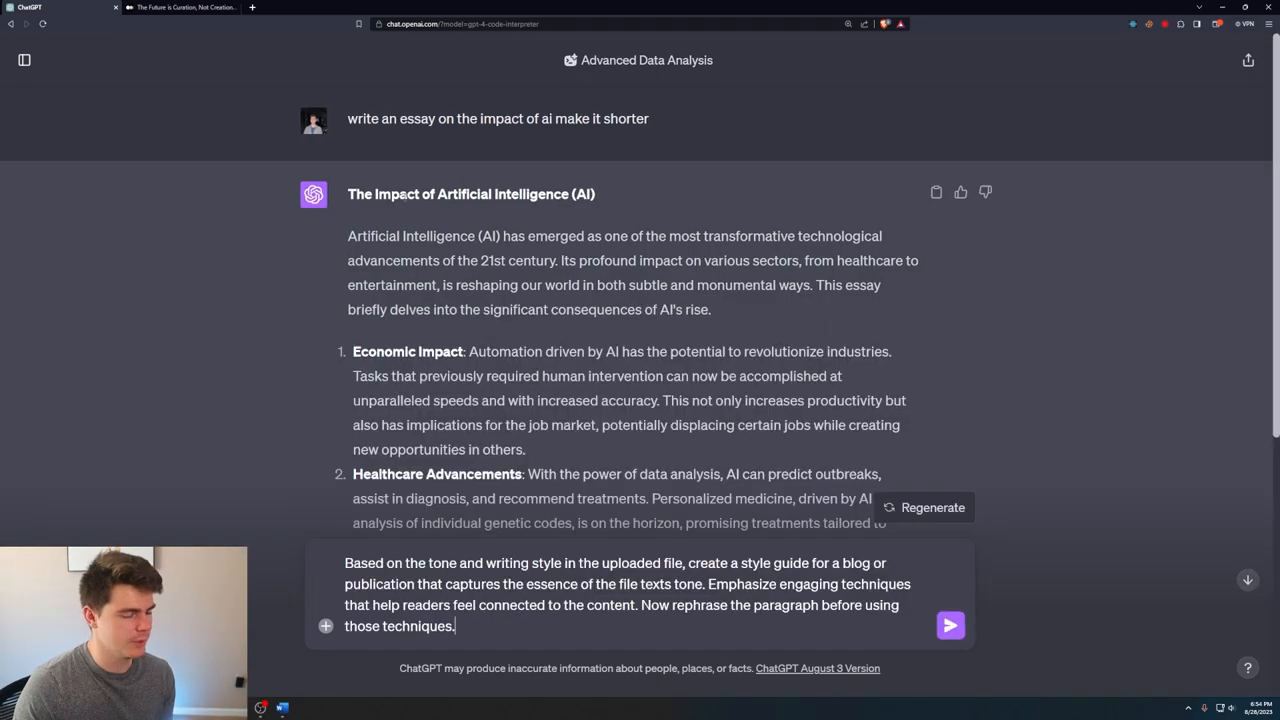
scroll("down", 3)
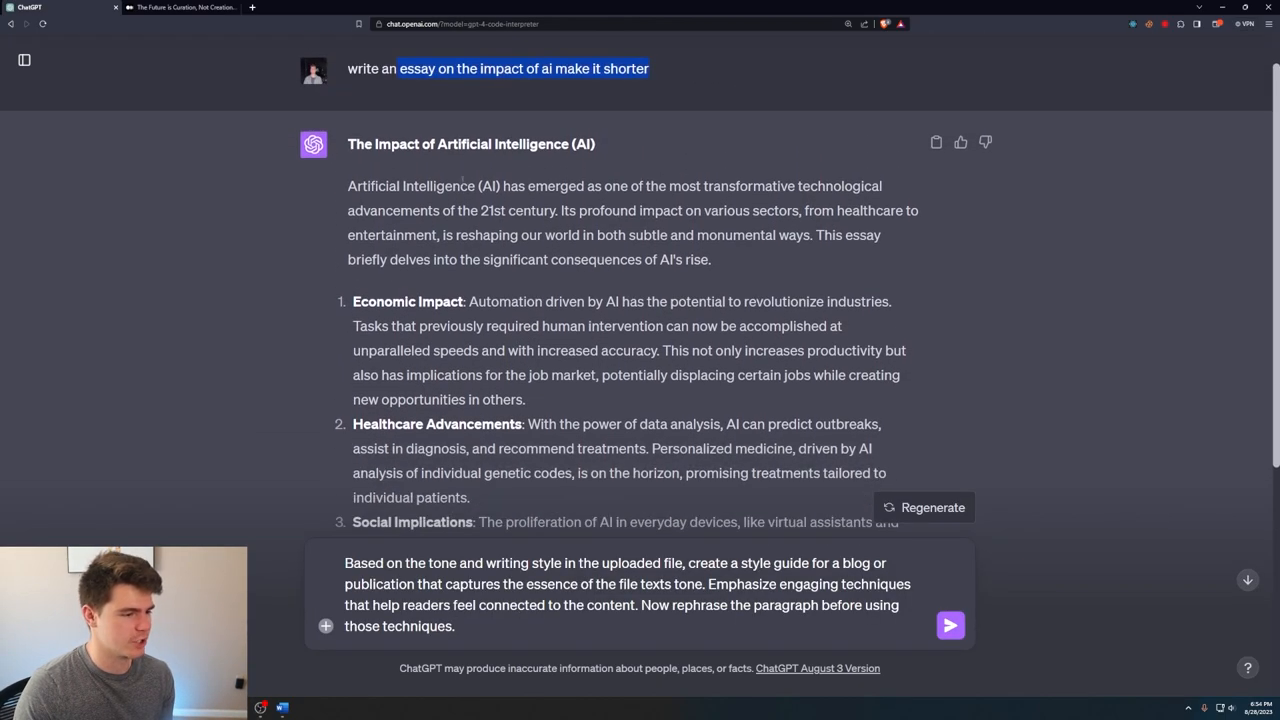
scroll("down", 3)
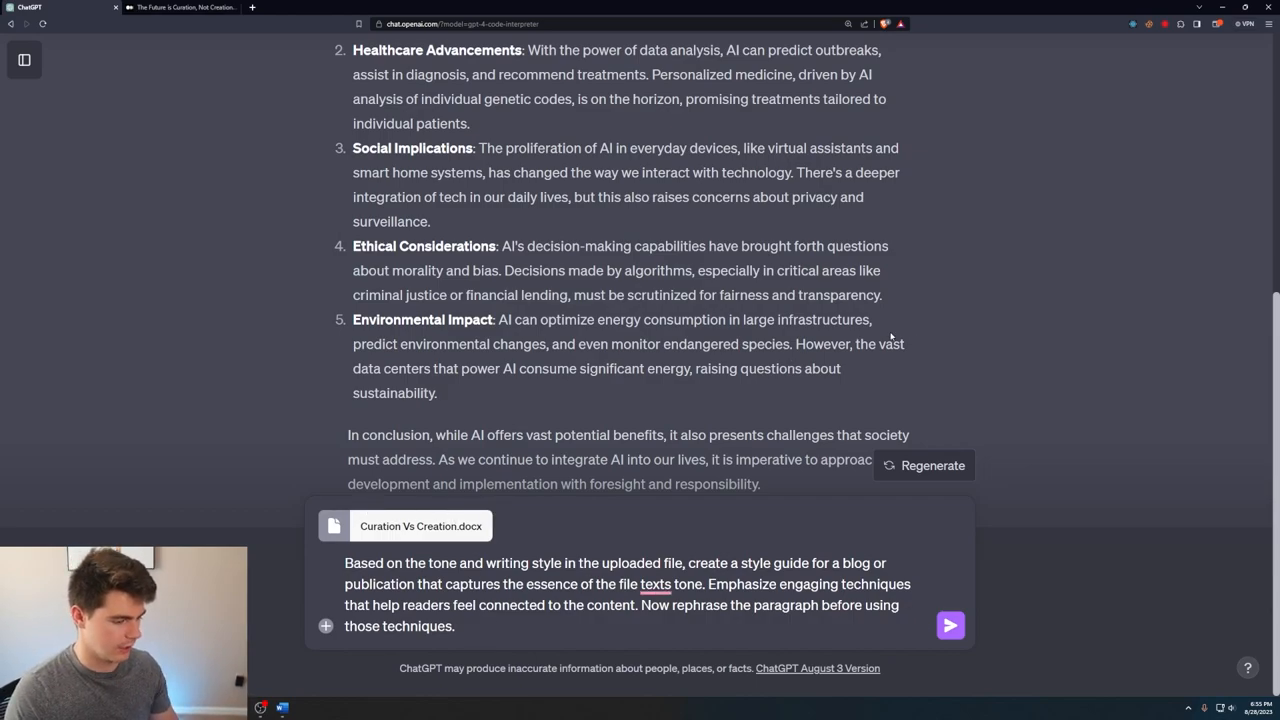
- Send the style-guide request with Curation Vs Creation.docx and scroll through the response
left_click(949, 624)
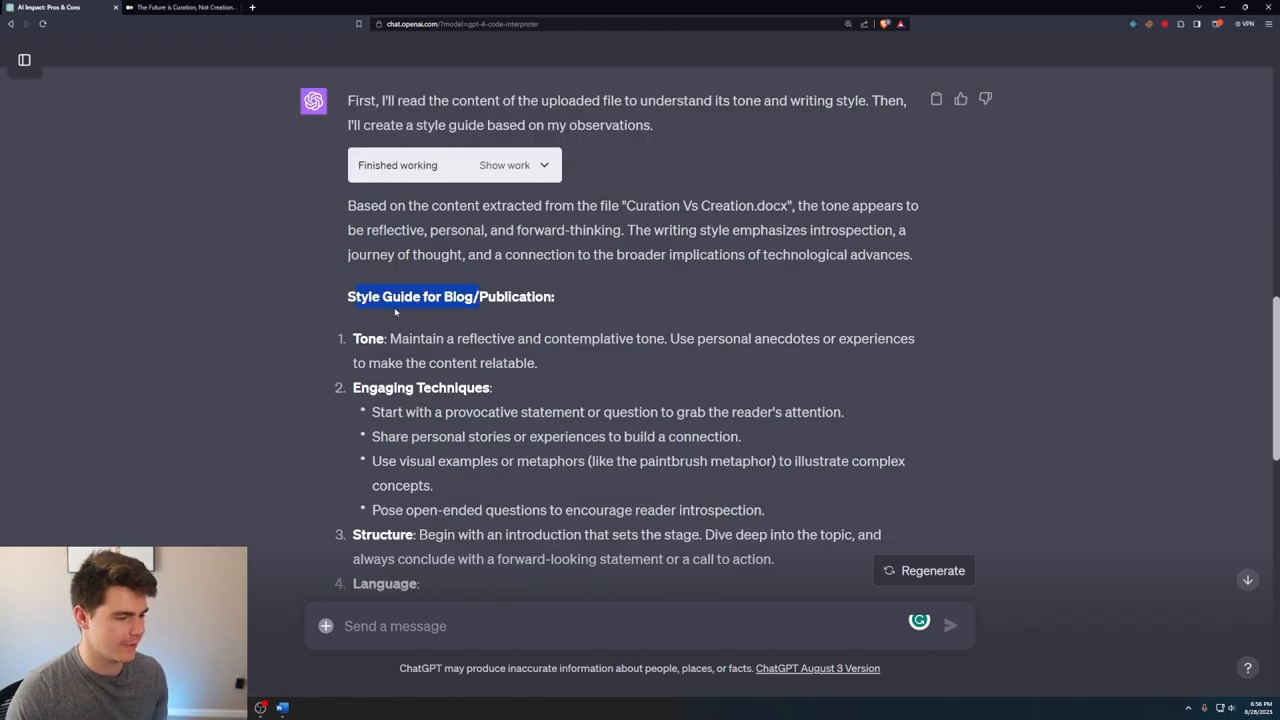
scroll("down", 3)
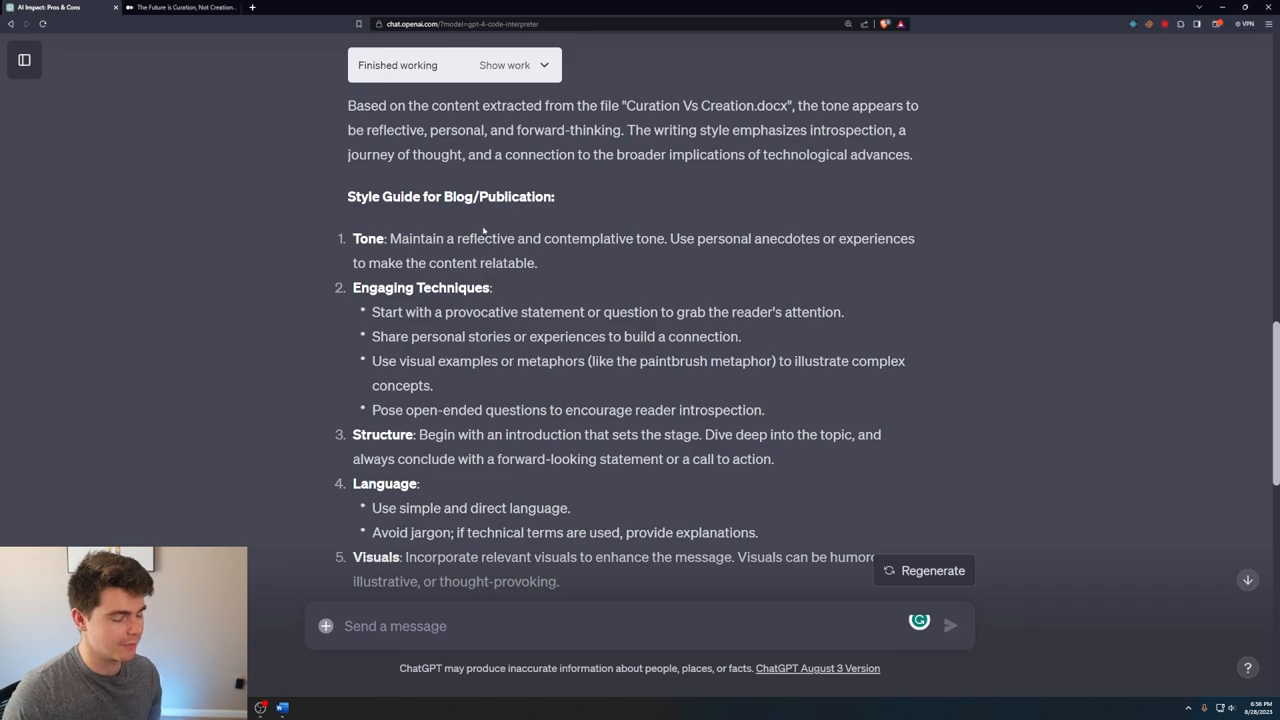
mouse_move(738, 265)
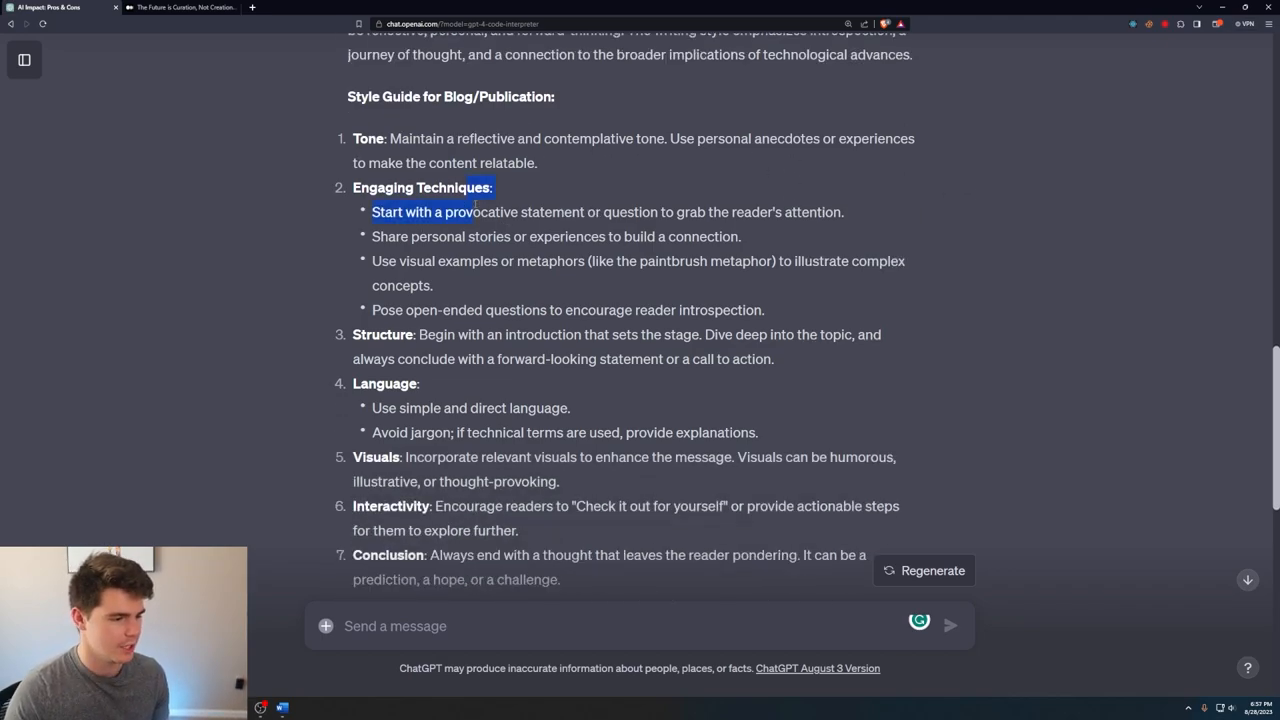
scroll("down", 3)
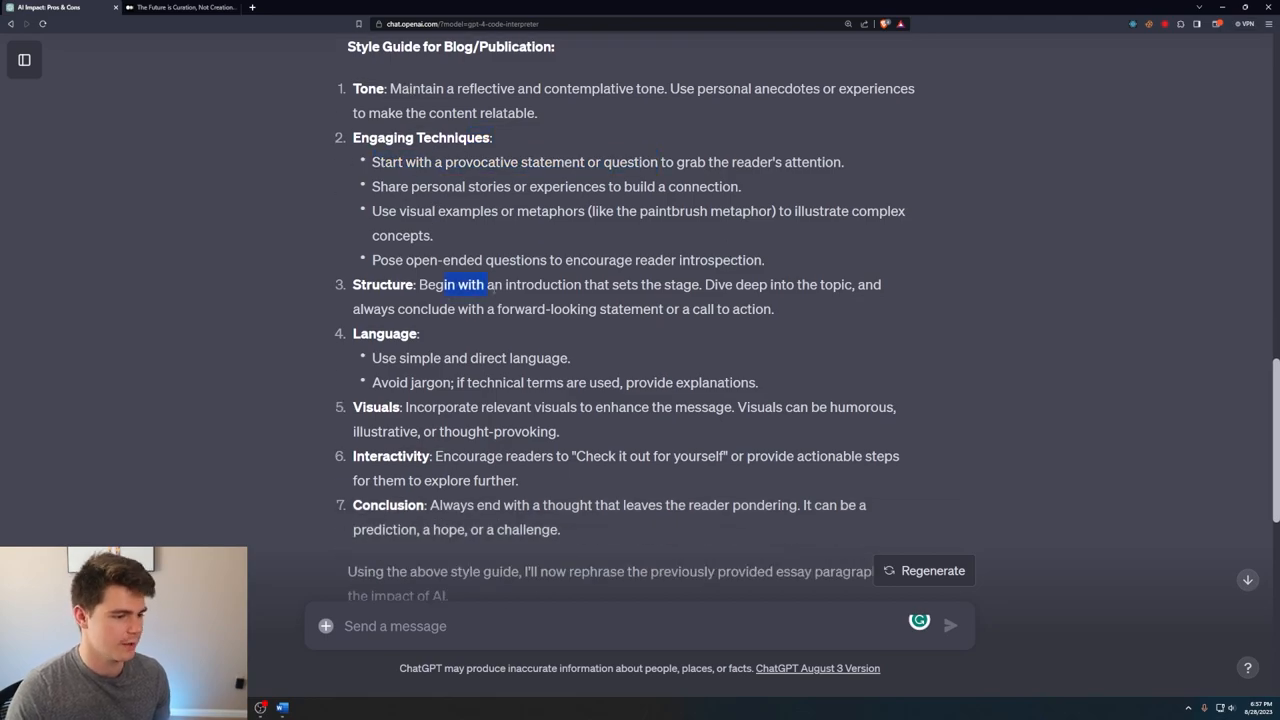
scroll("down", 3)
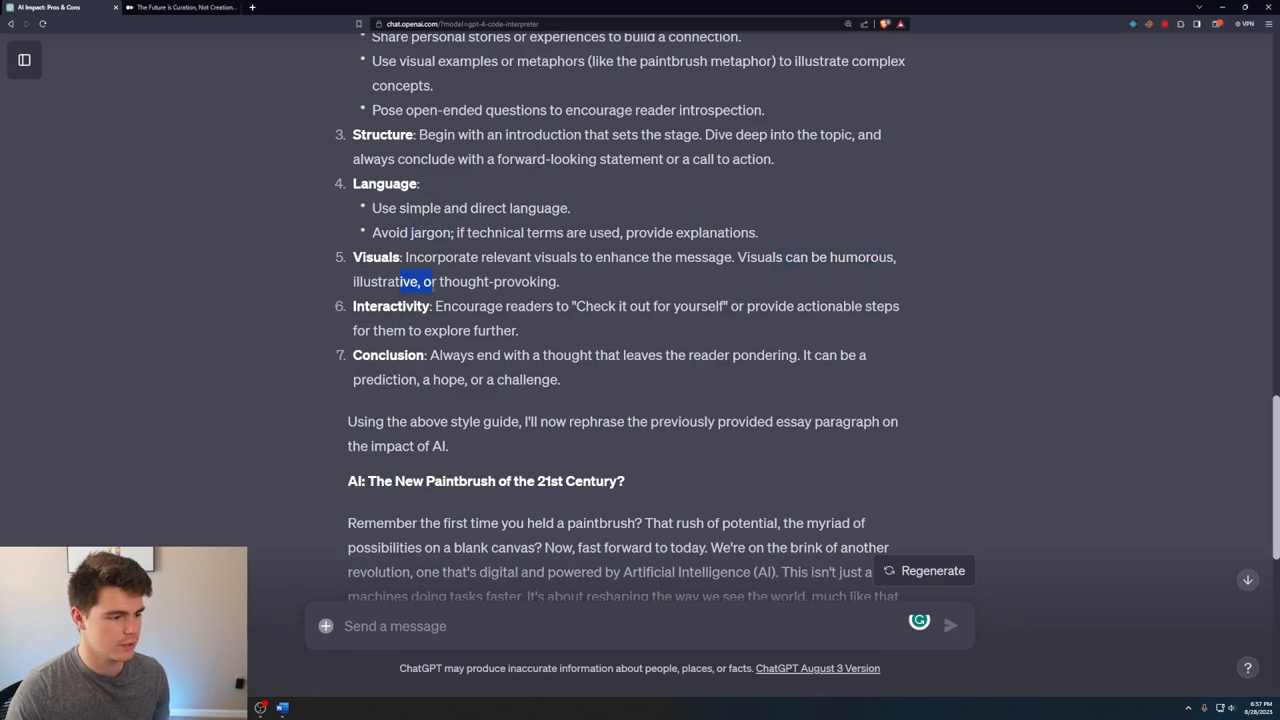
scroll("down", 3)
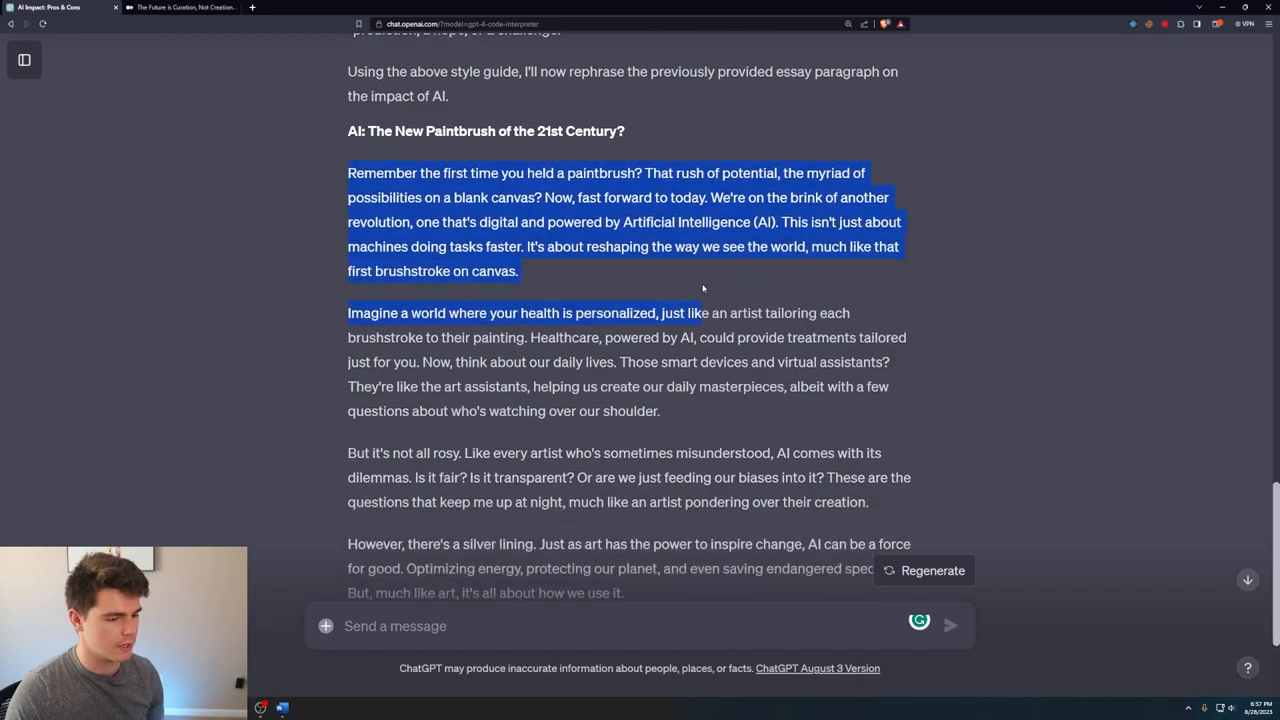
scroll("down", 3)
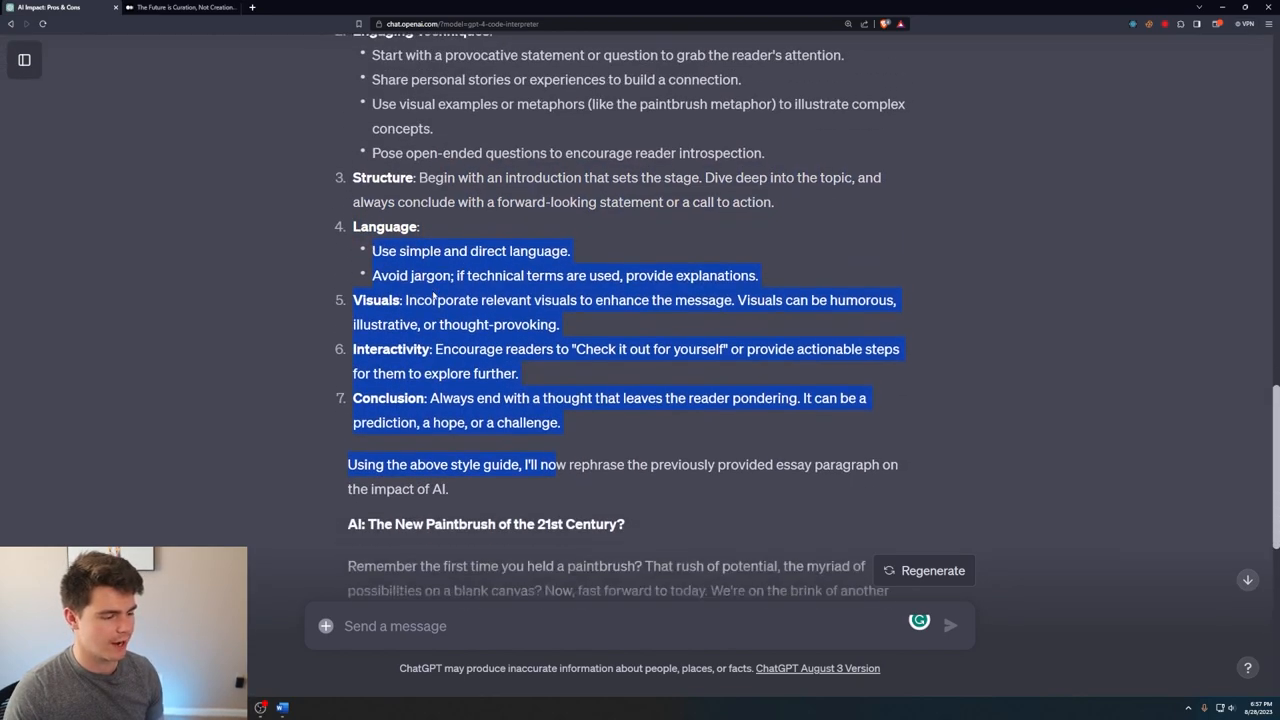
scroll("down", 3)
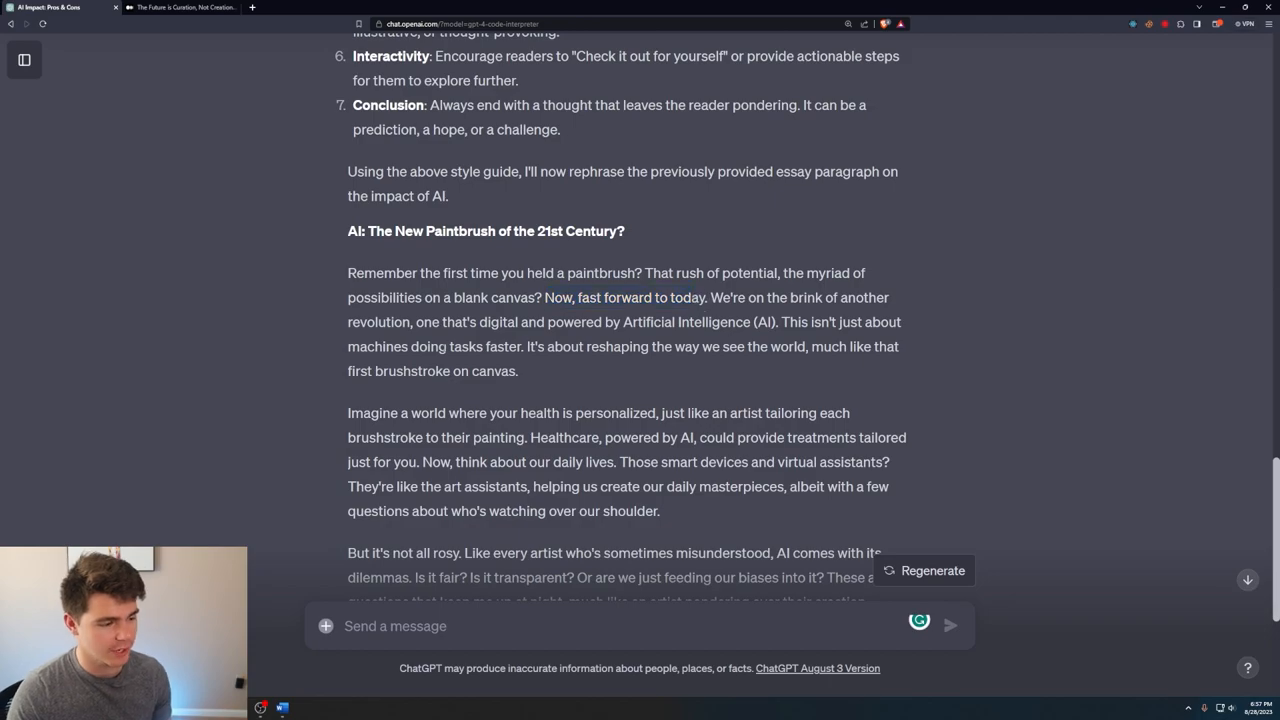
scroll("down", 3)
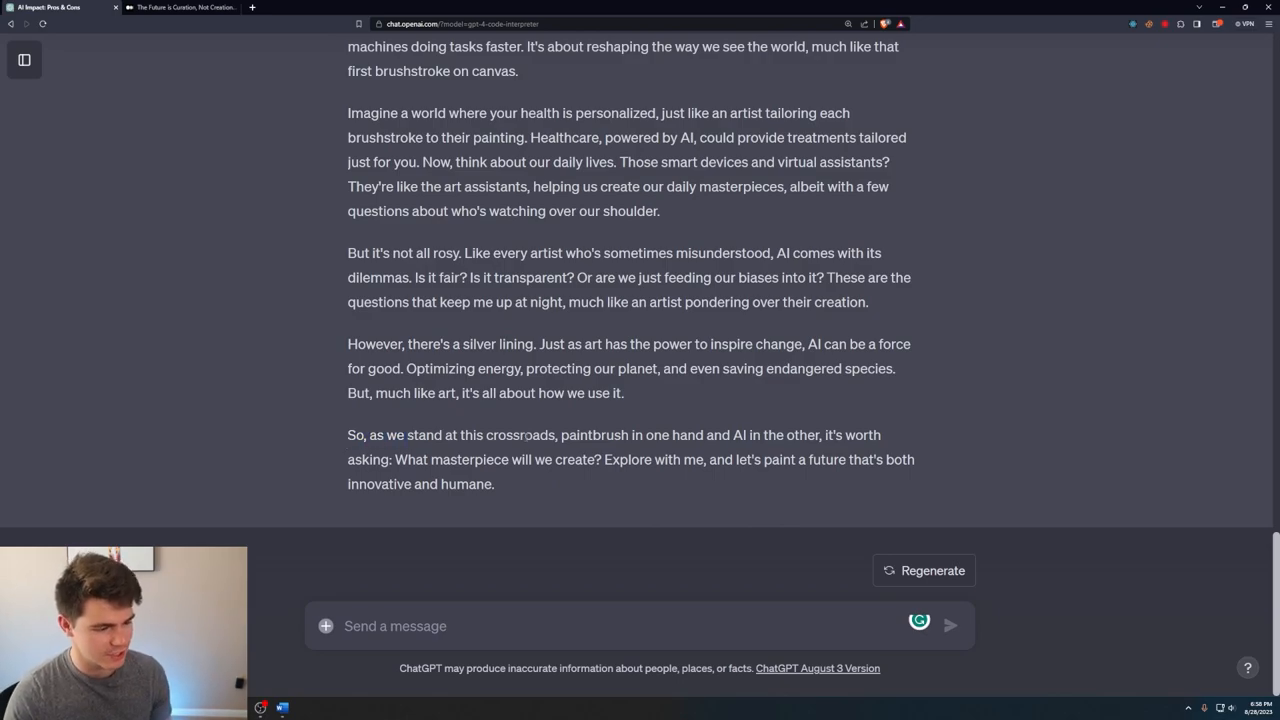
- Highlight the paintbrush-themed essay's closing question and scroll back over the style guide
left_click_drag(611, 435, 822, 435)
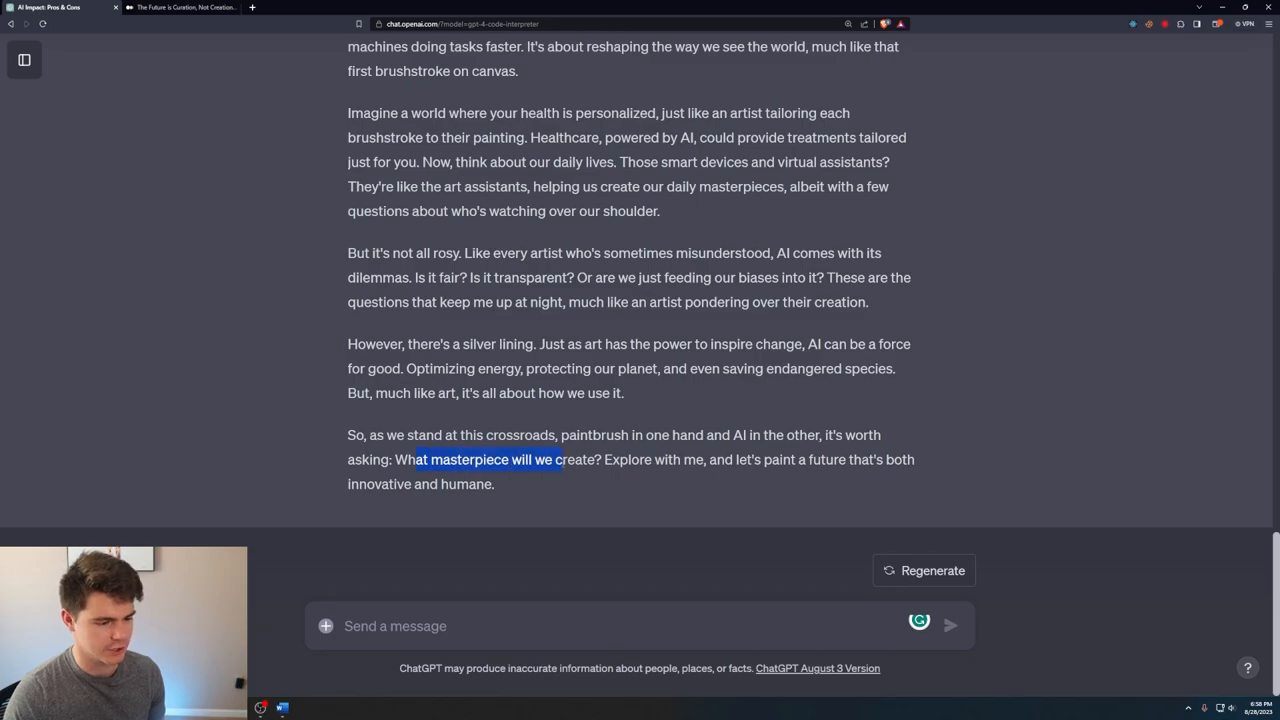
left_click(699, 500)
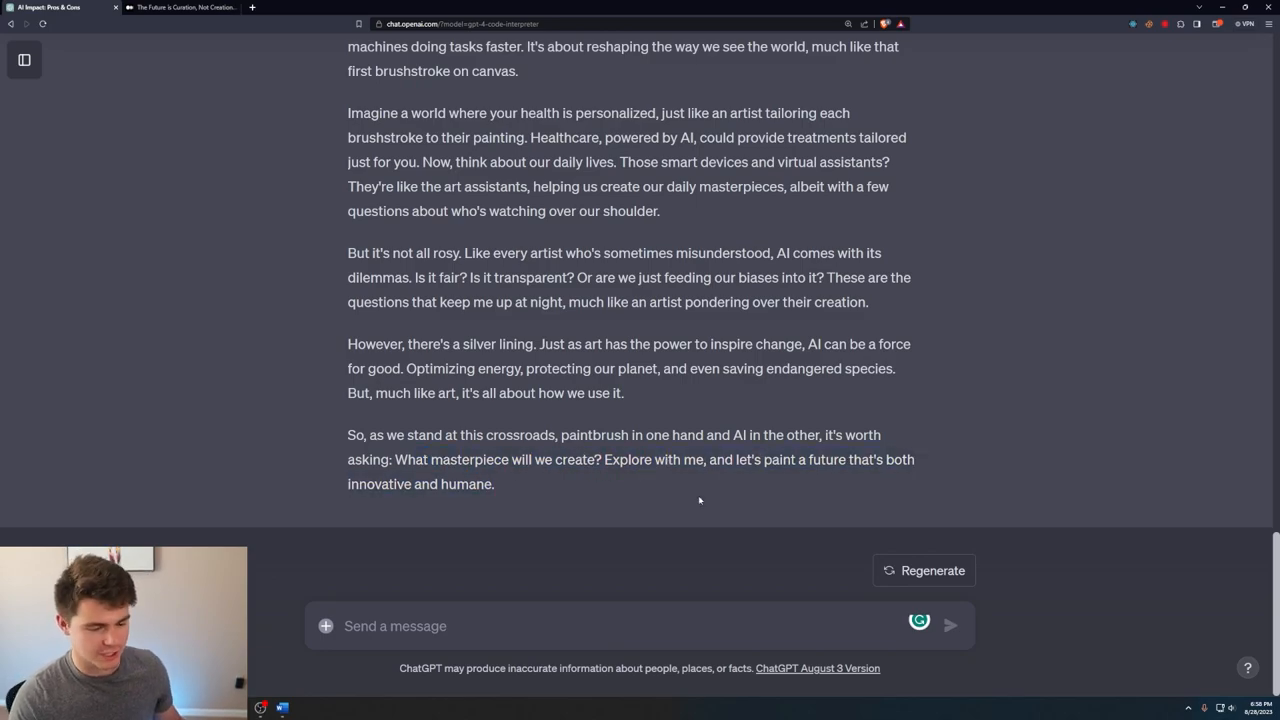
scroll("up", 3)
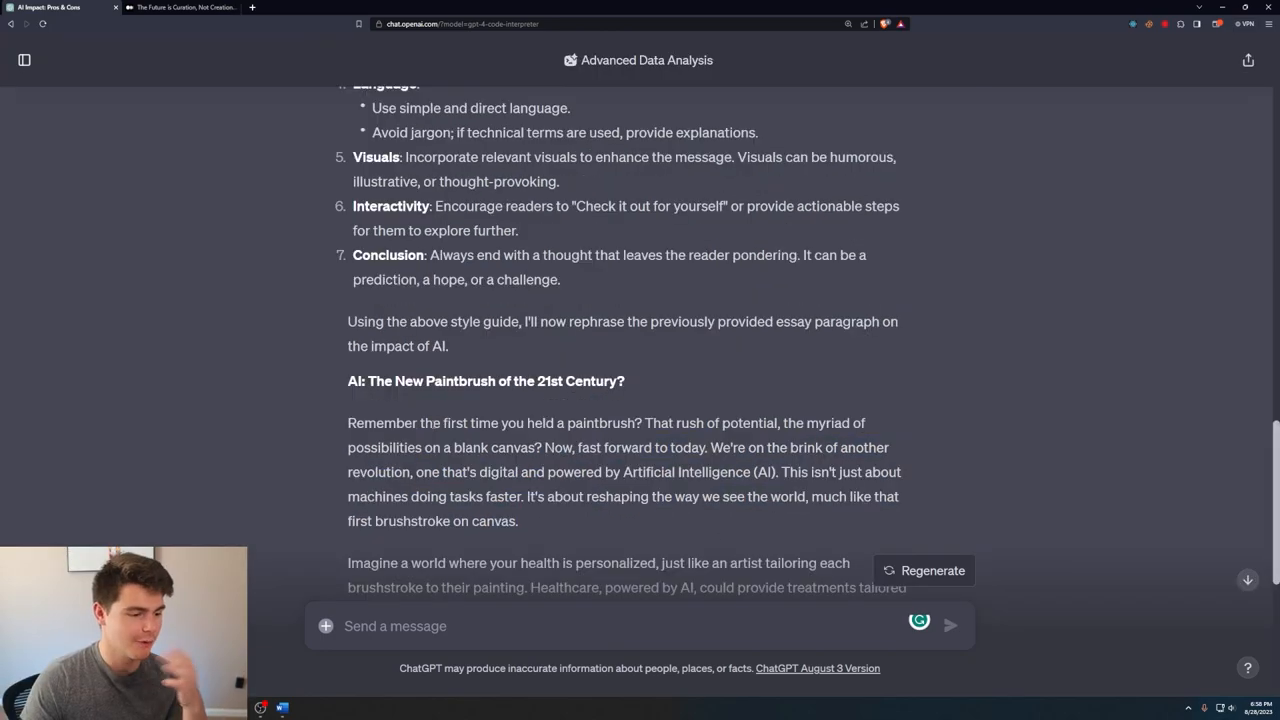
scroll("up", 3)
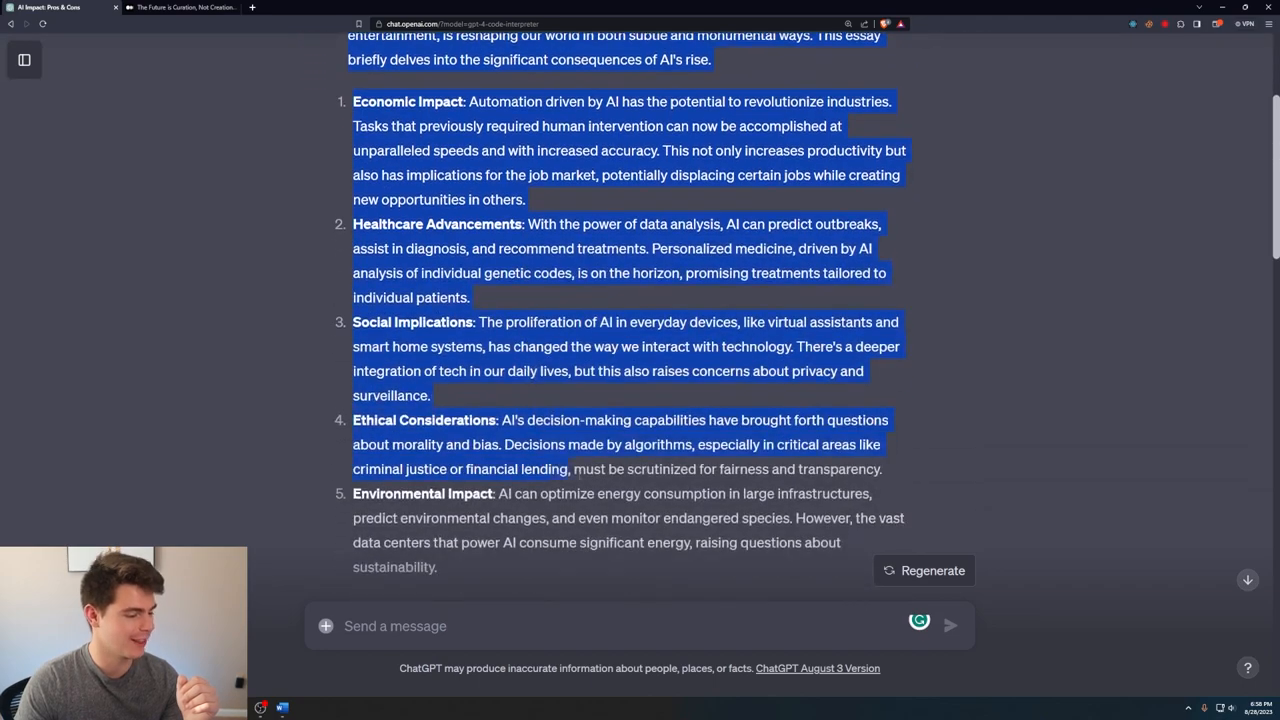
scroll("down", 3)
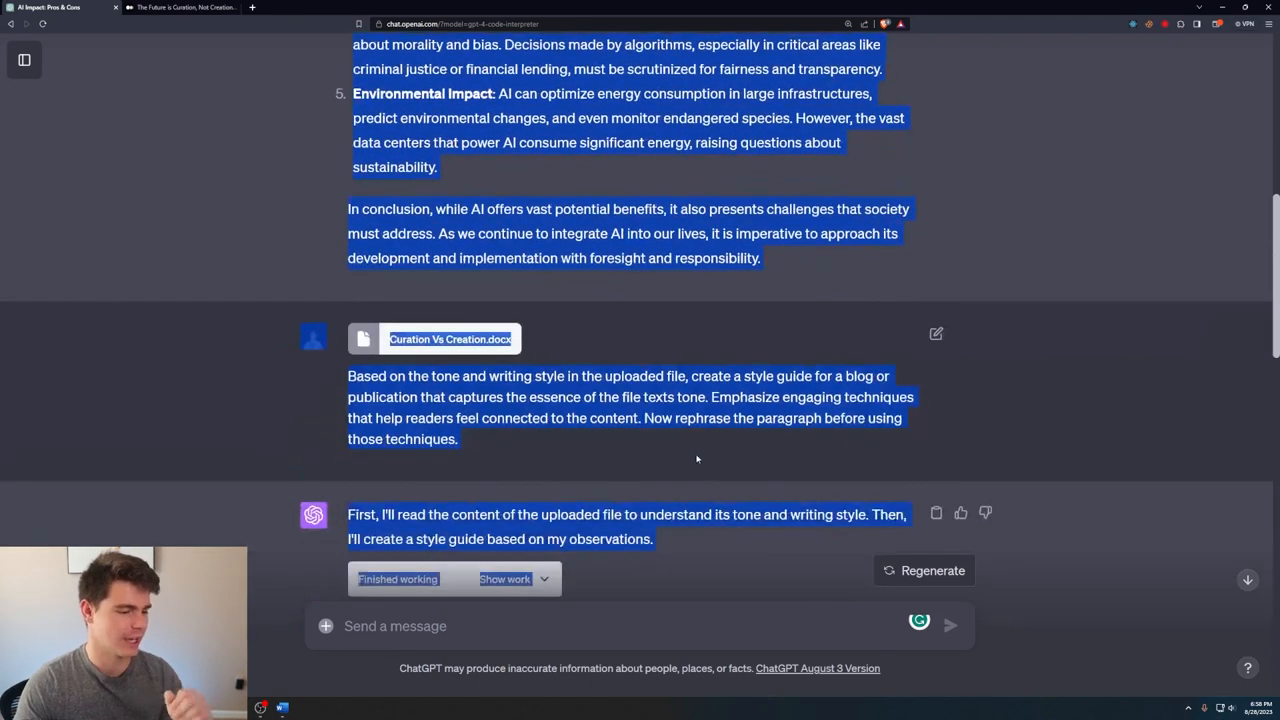
scroll("down", 3)
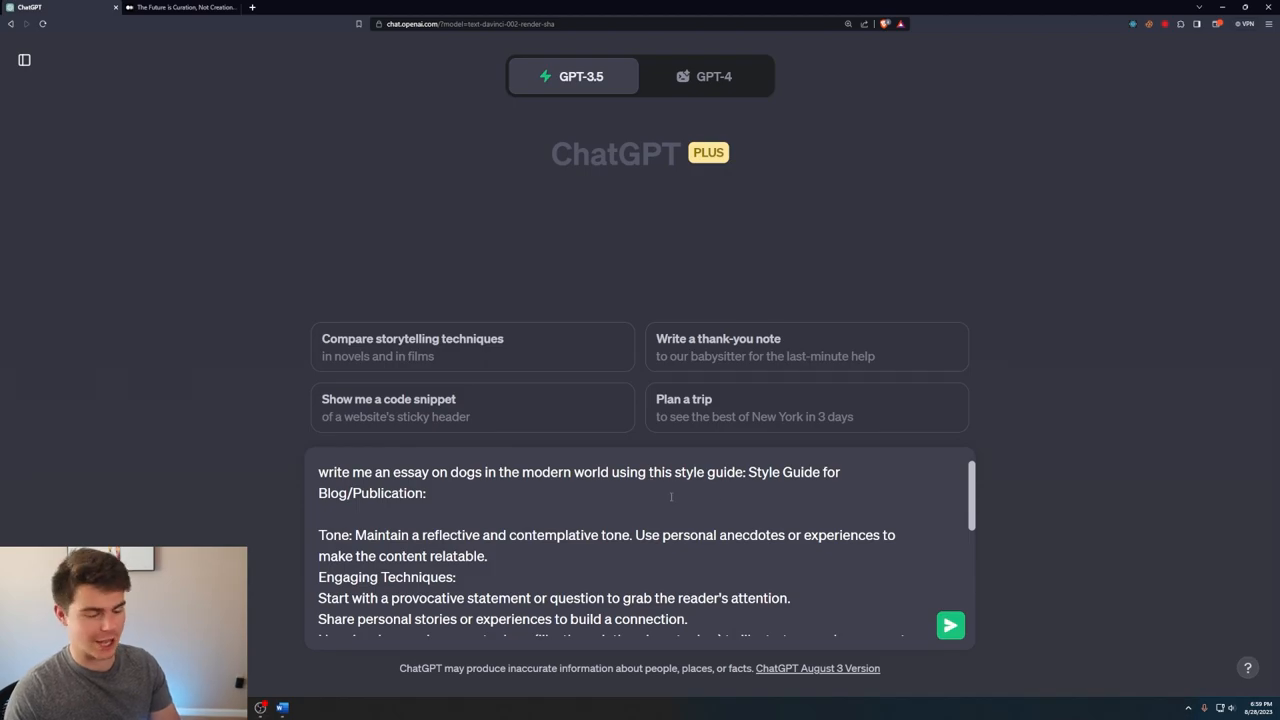
- Send the dogs-in-the-modern-world prompt with the style guide and read the resulting essay
scroll("down", 3)
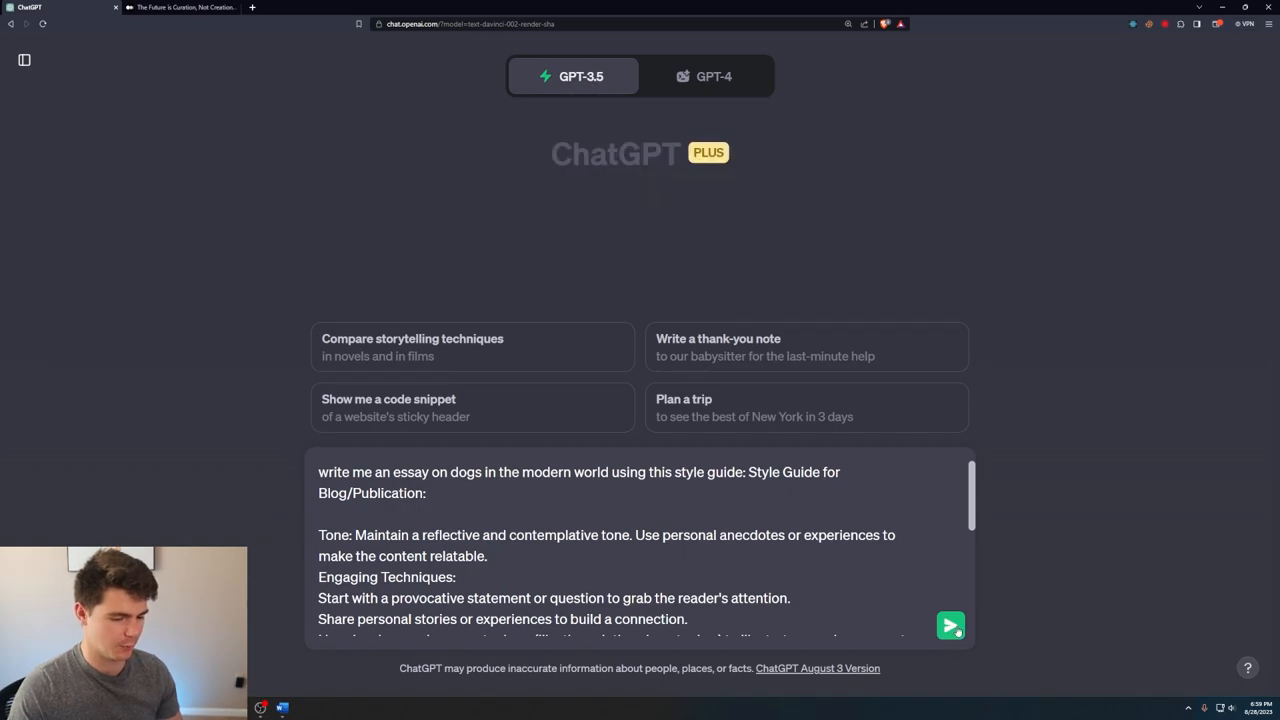
left_click(950, 625)
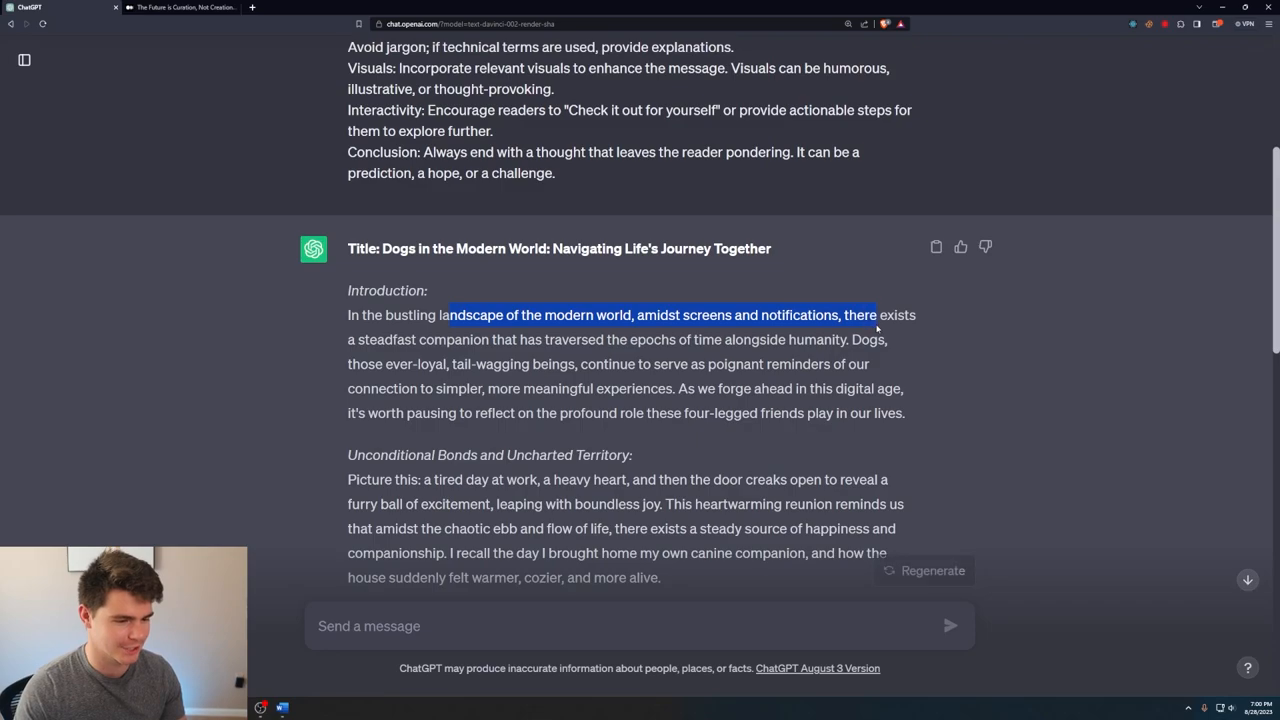
left_click_drag(876, 314, 560, 339)
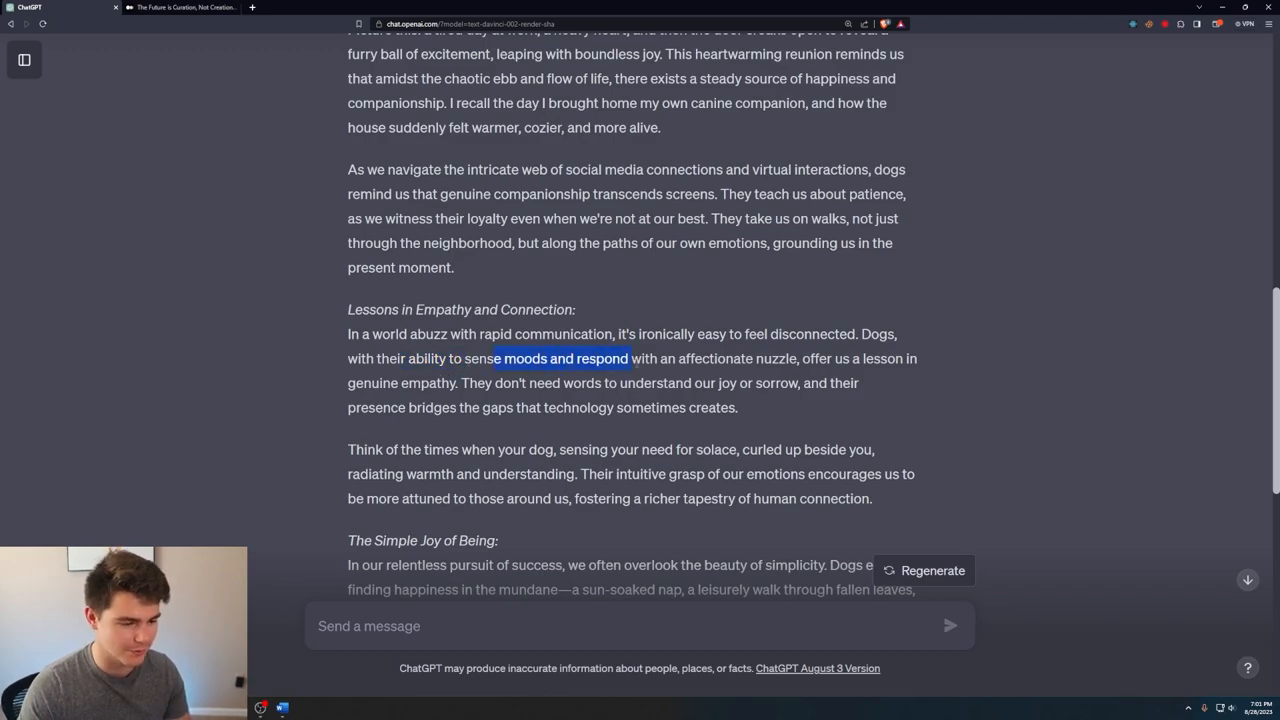
left_click_drag(617, 358, 456, 383)
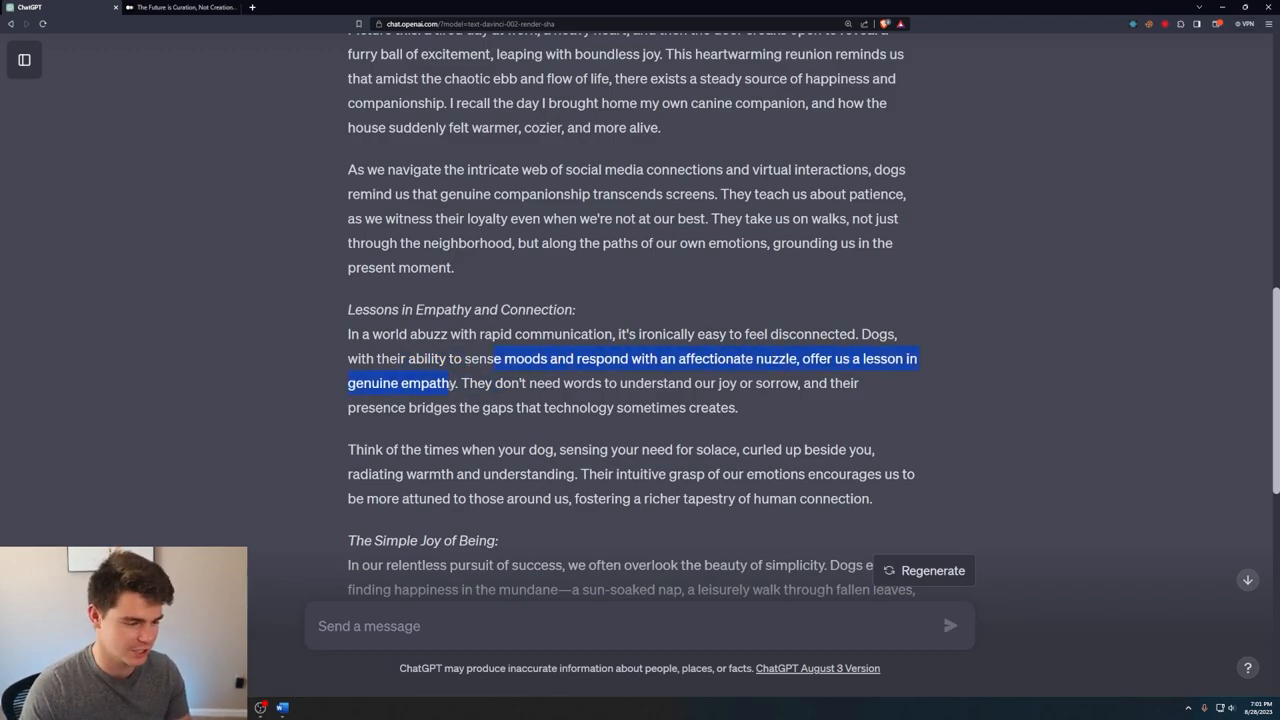
scroll("down", 3)
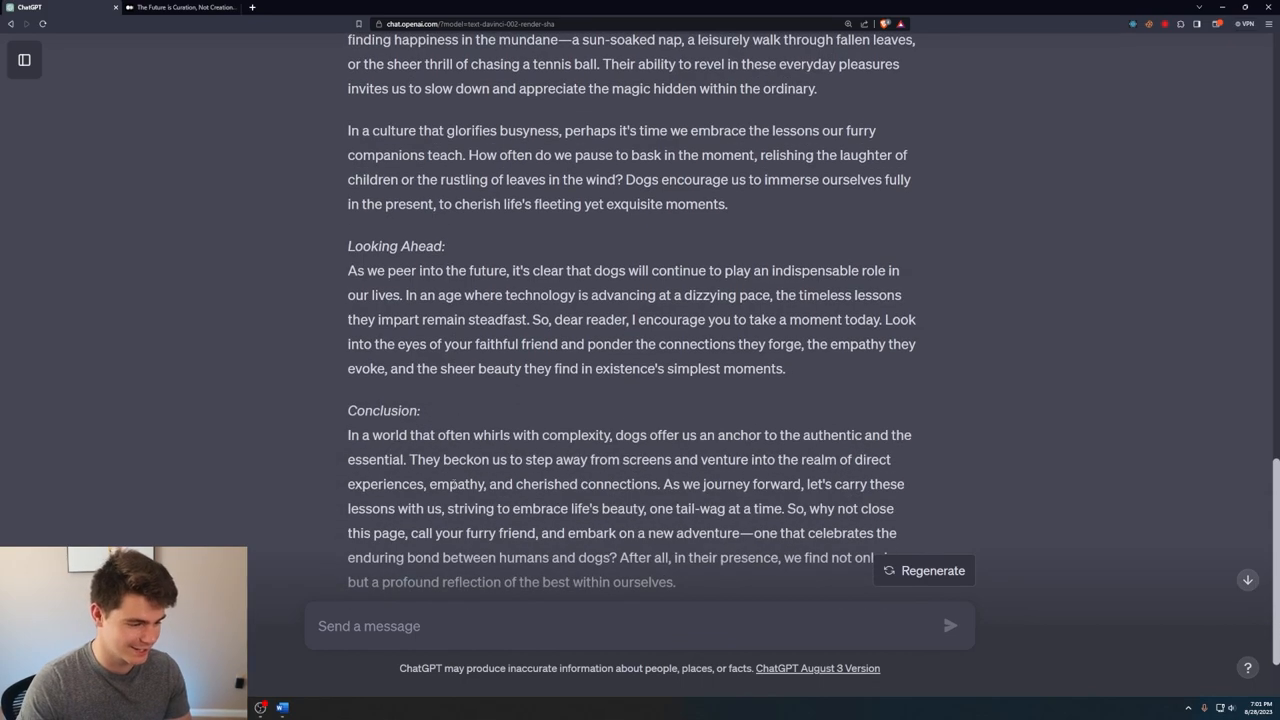
scroll("down", 3)
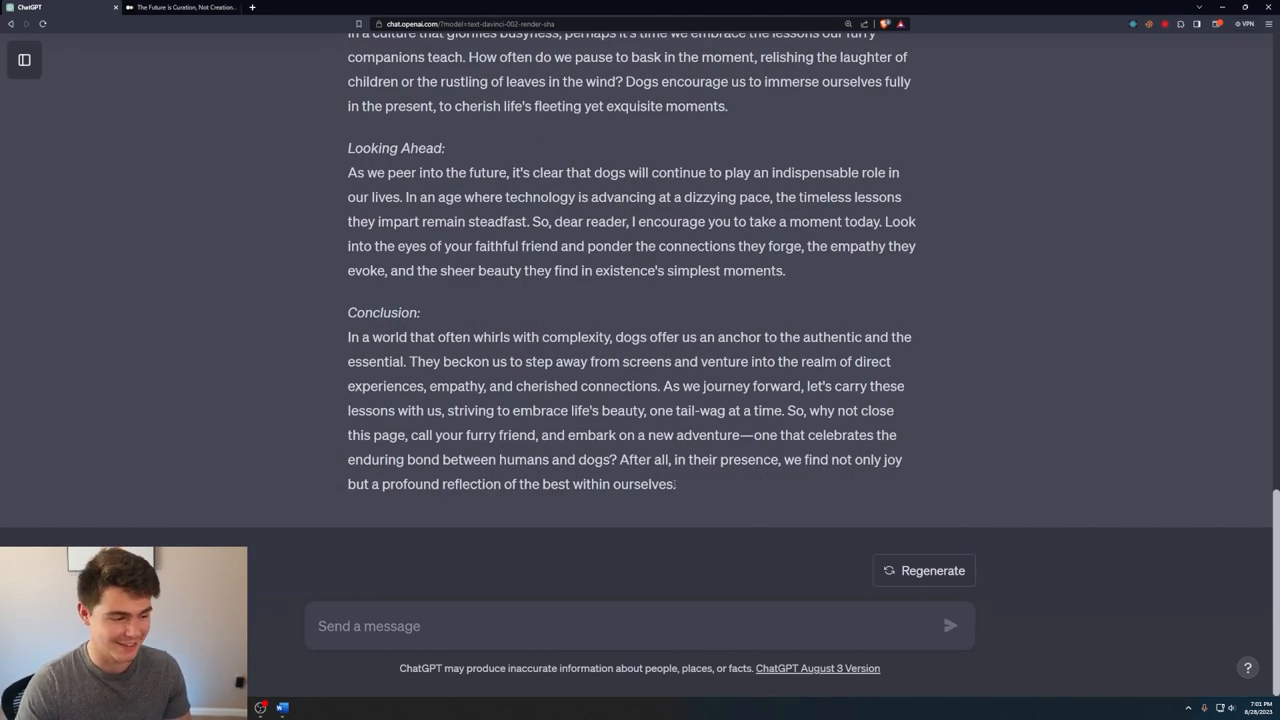